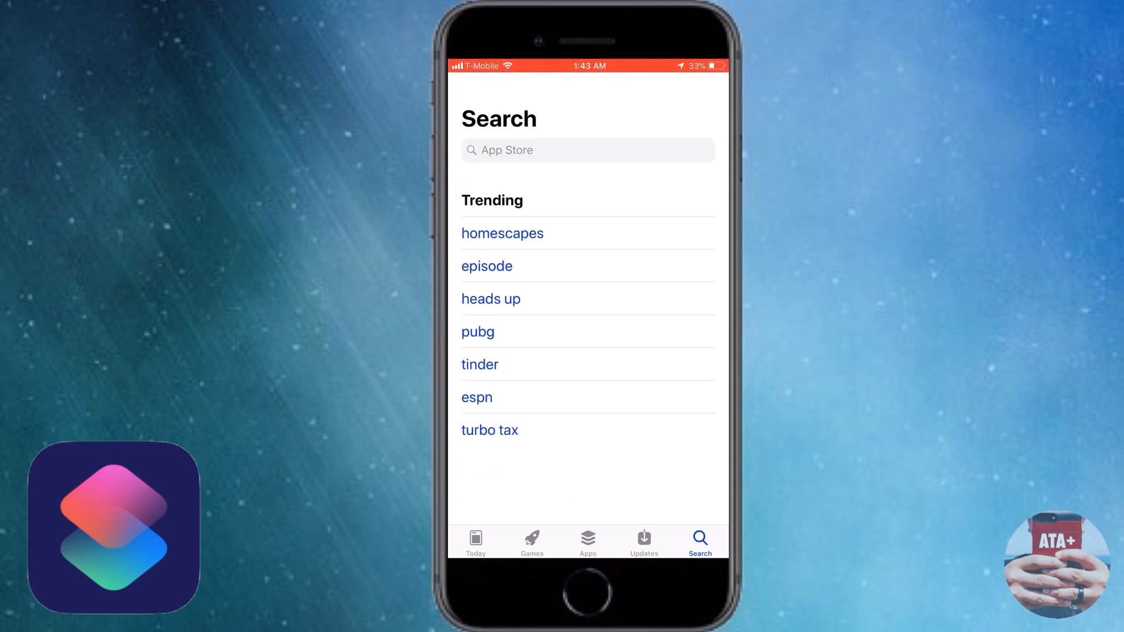
Step: Search the App Store for 'siri shortcuts', download Shortcuts, and return to the Home Screen
click(574, 149)
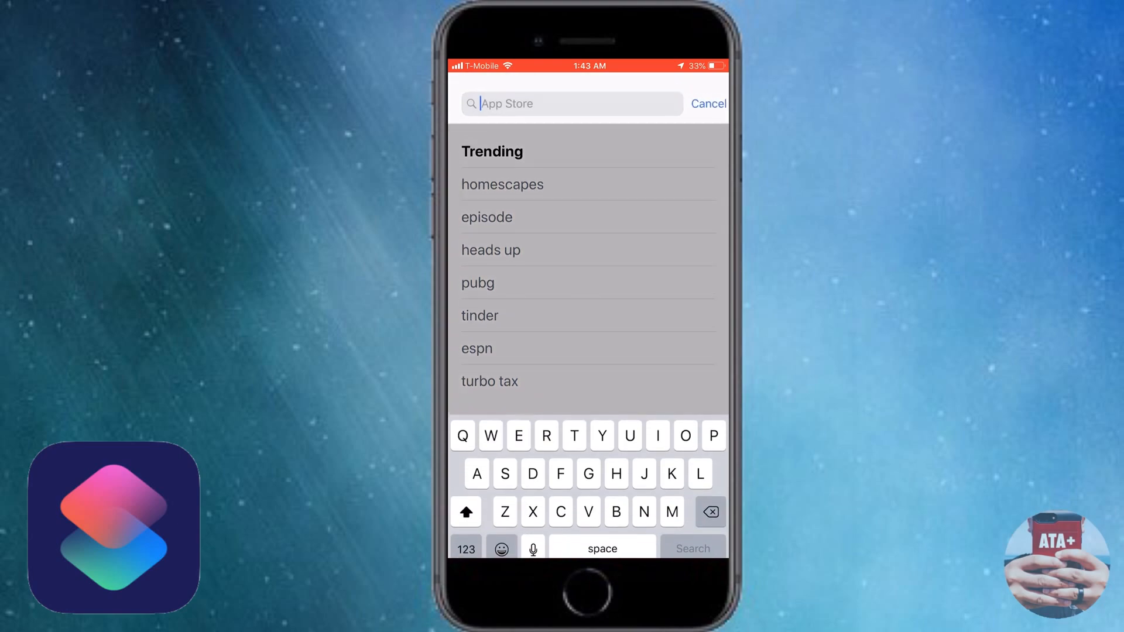
text(Siri)
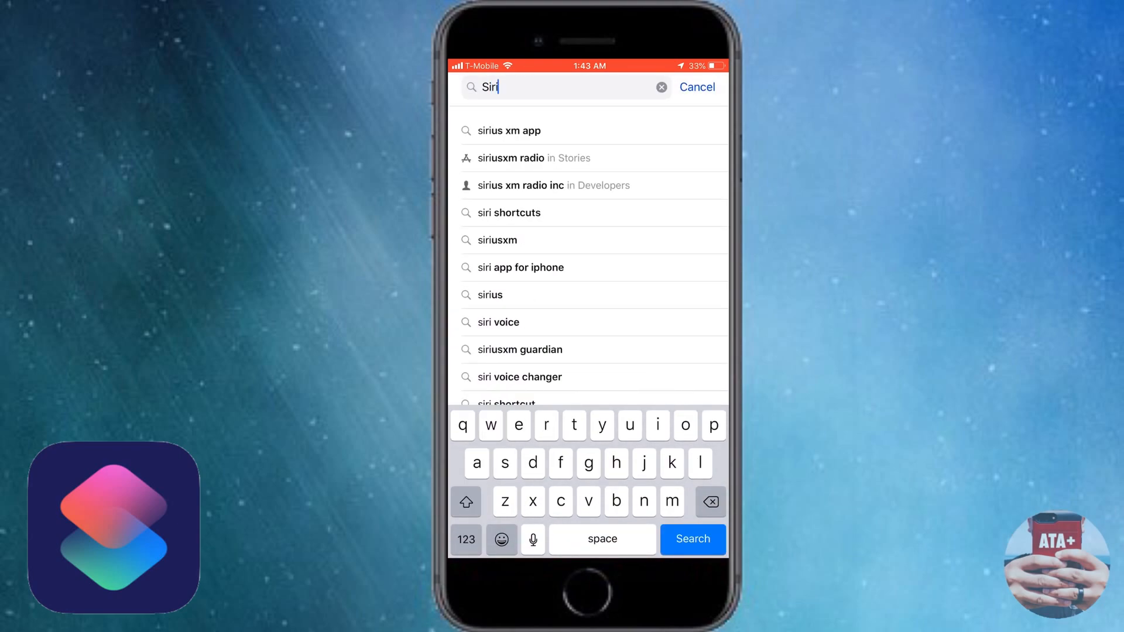
click(508, 213)
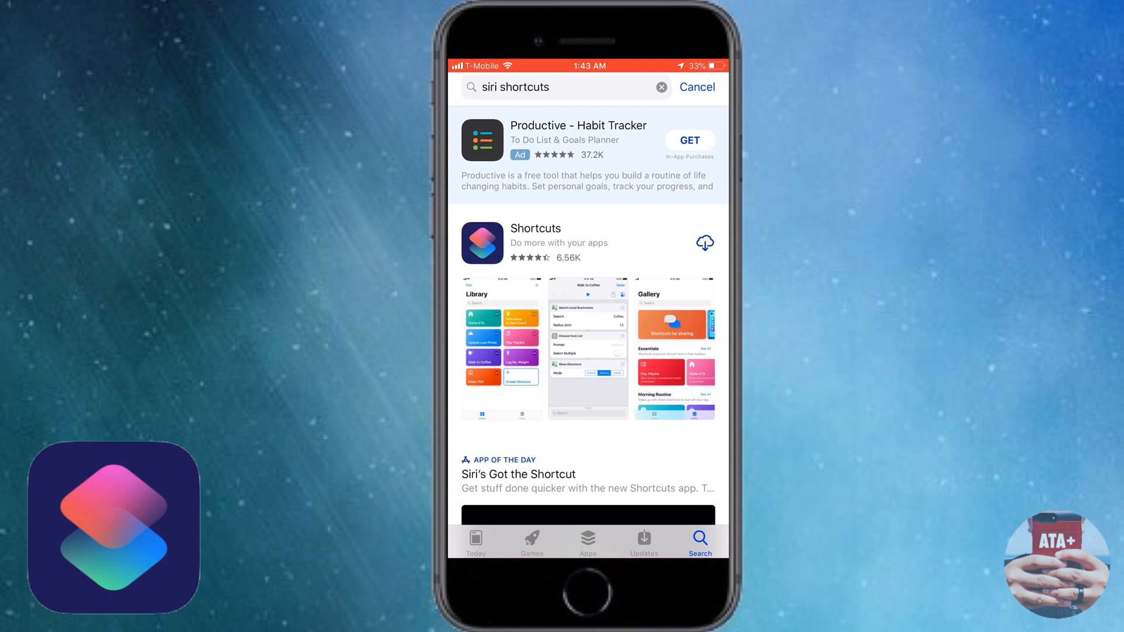
click(705, 243)
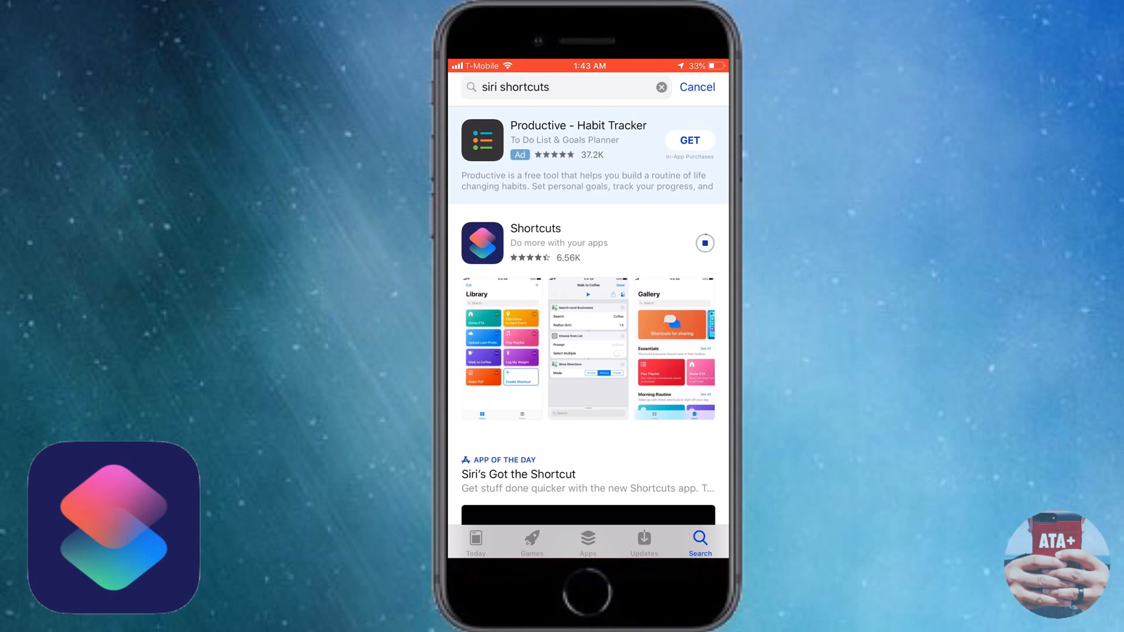
click(705, 243)
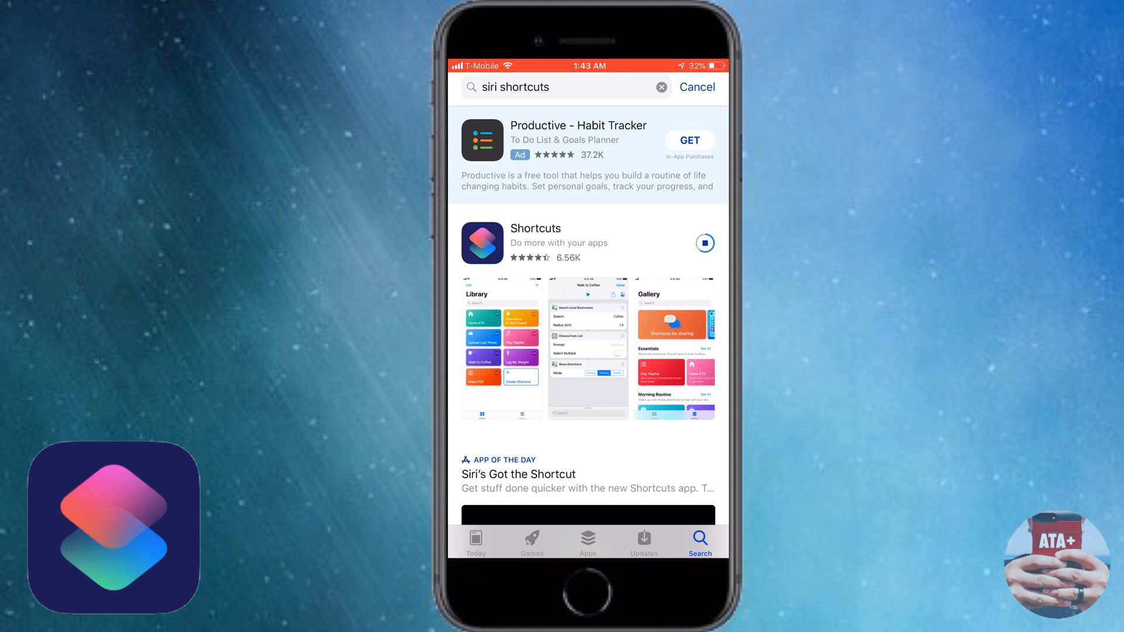
click(705, 243)
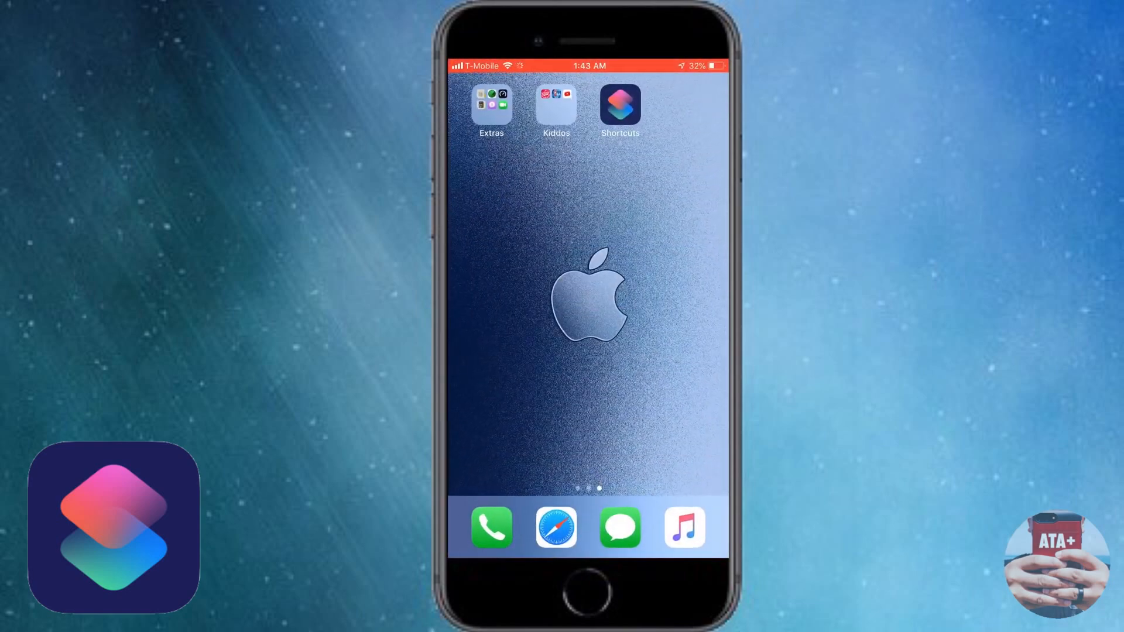
Step: Launch Shortcuts, get past its Get Started welcome screen, and go back Home
drag(619, 108, 516, 211)
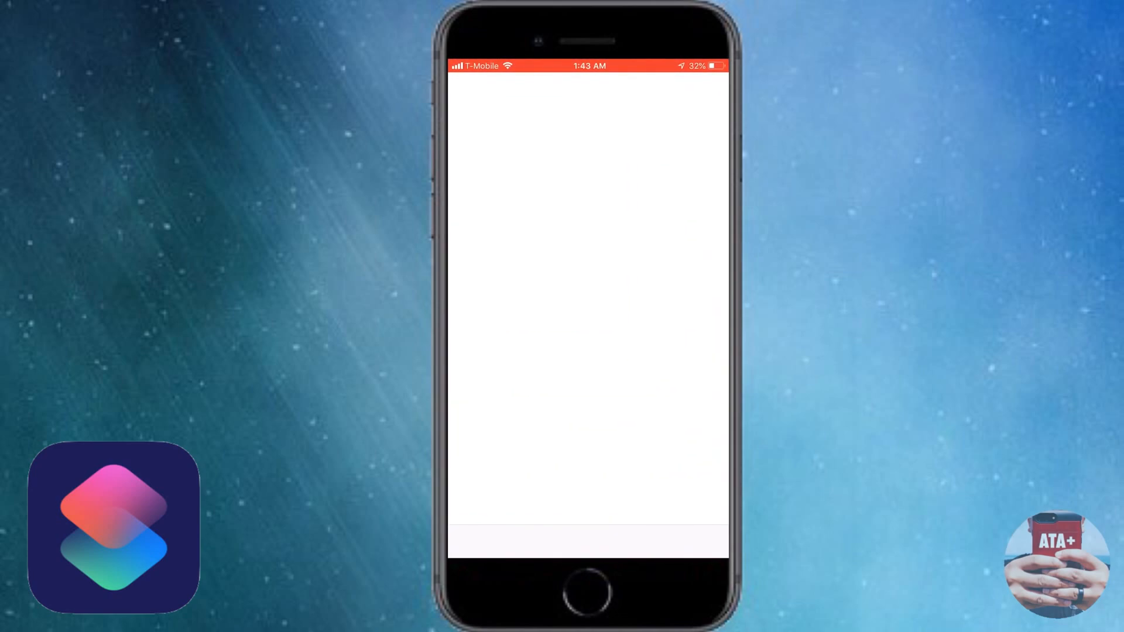
click(114, 527)
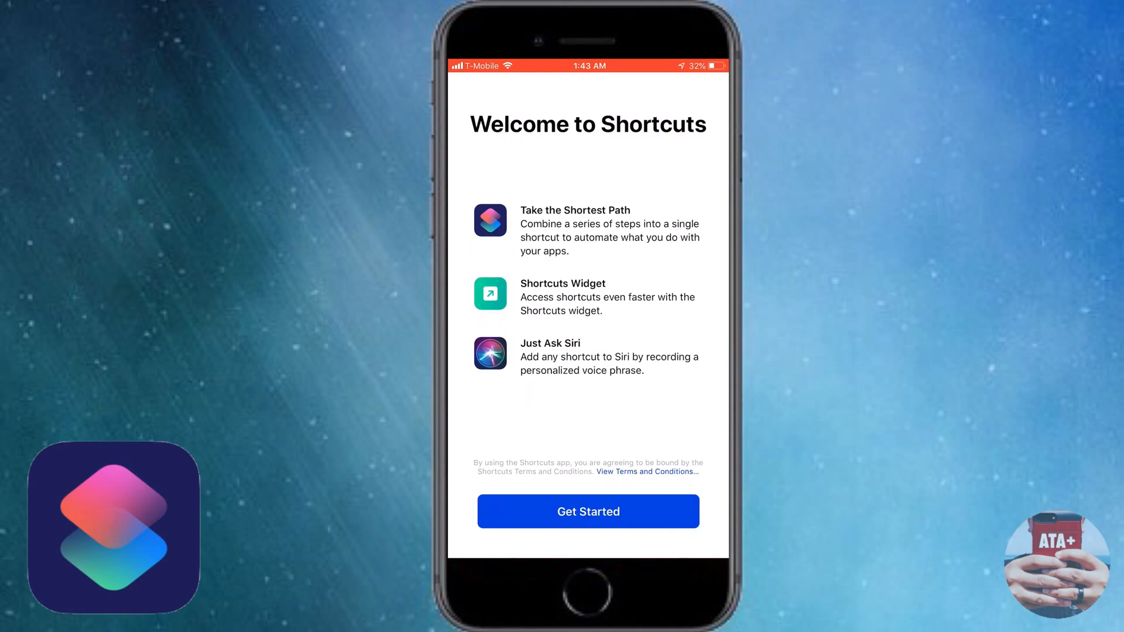
click(587, 511)
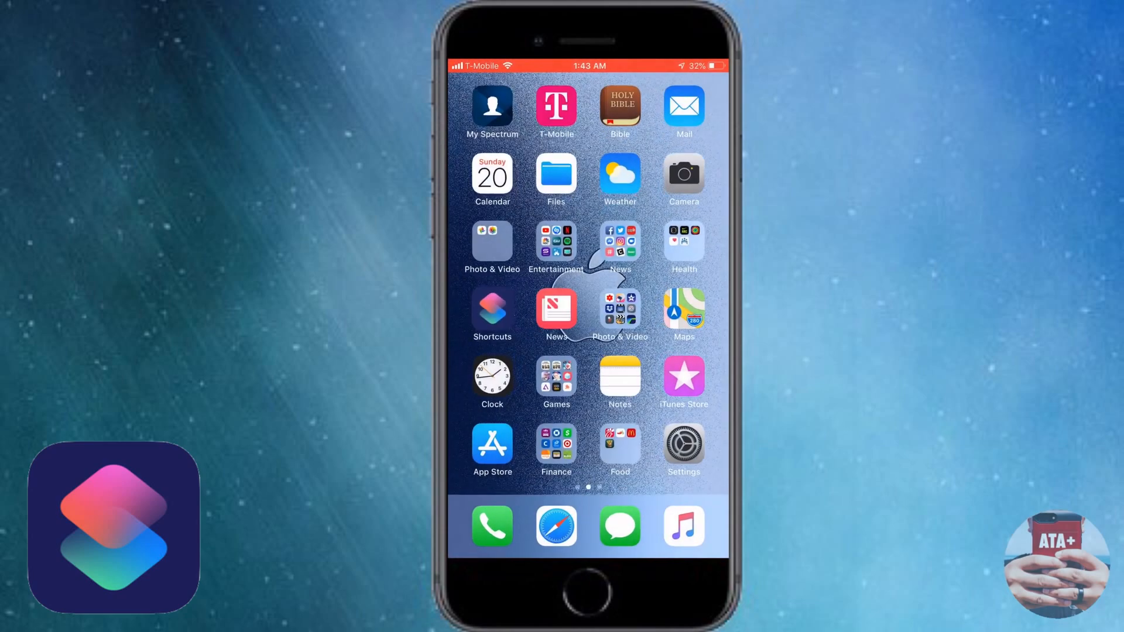
Step: Add the Shortcuts widget to the Today view, positioned directly below Up Next, and save
scroll(right, 3)
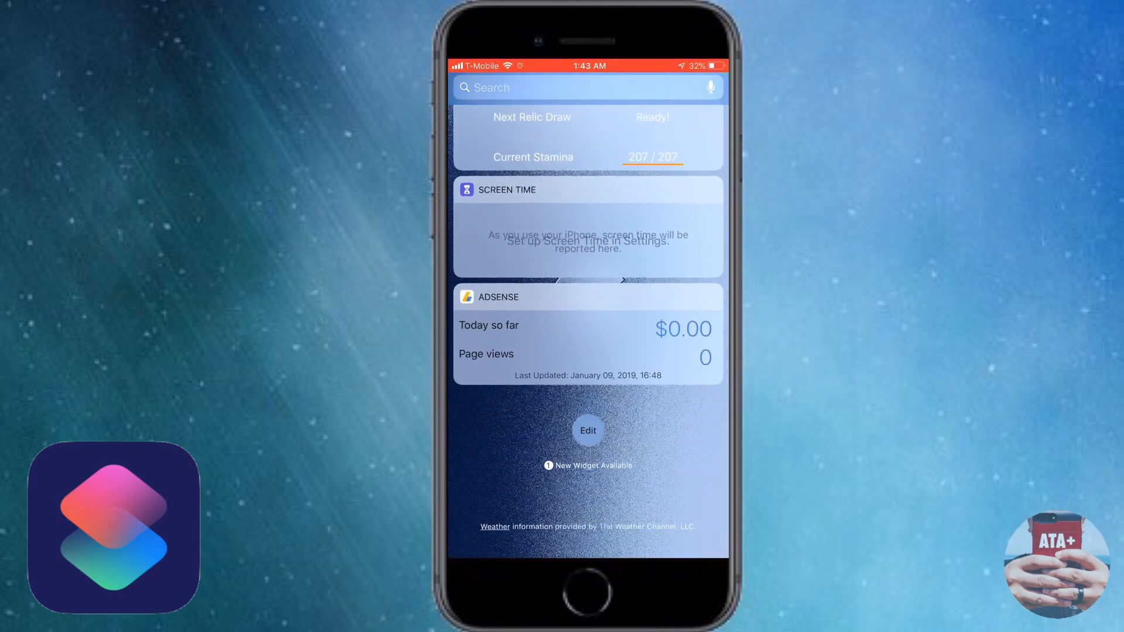
click(588, 431)
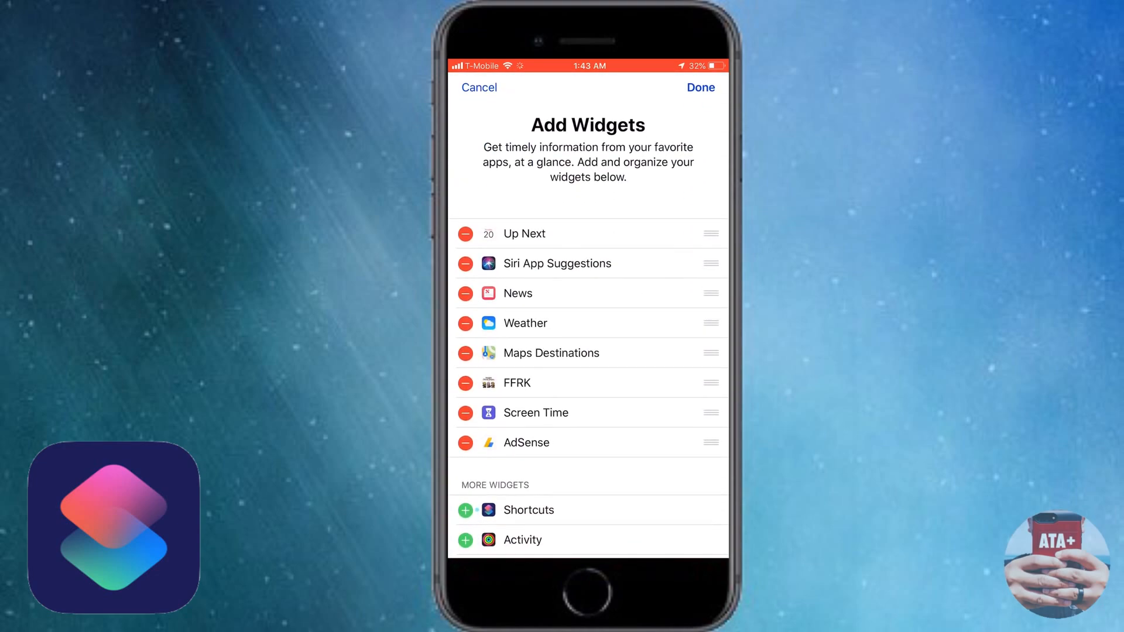
scroll(down, 3)
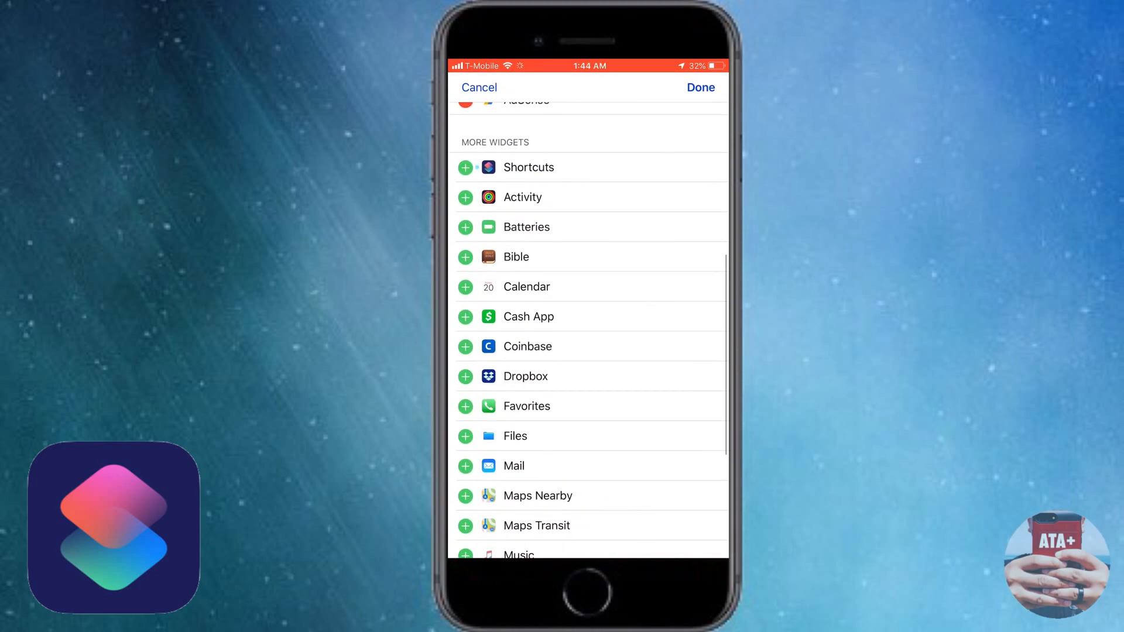
scroll(down, 3)
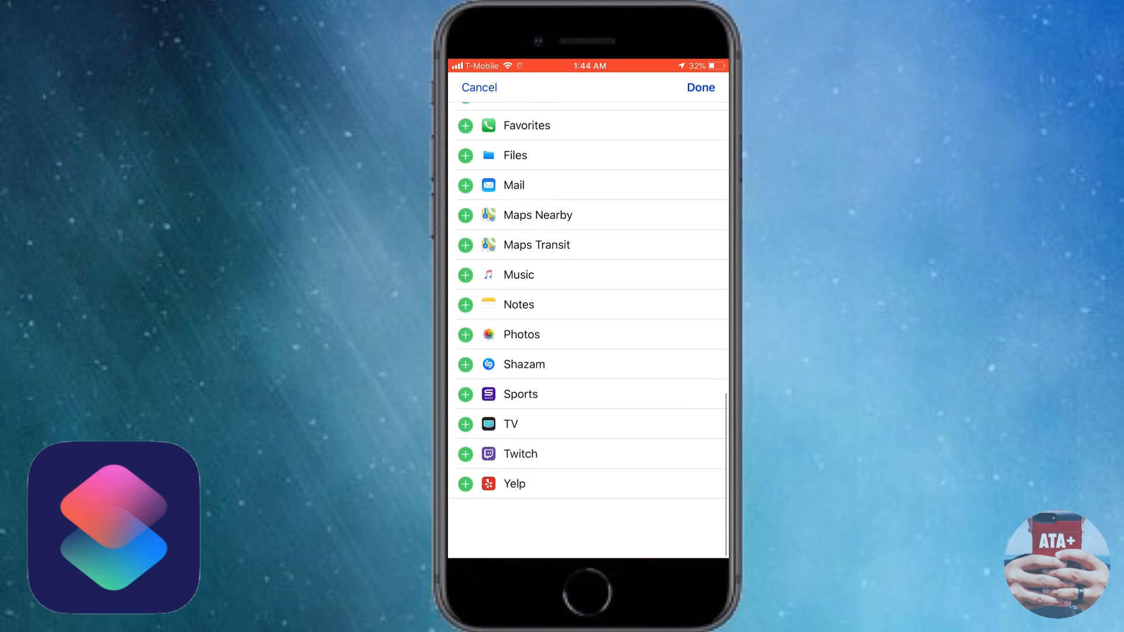
scroll(down, 3)
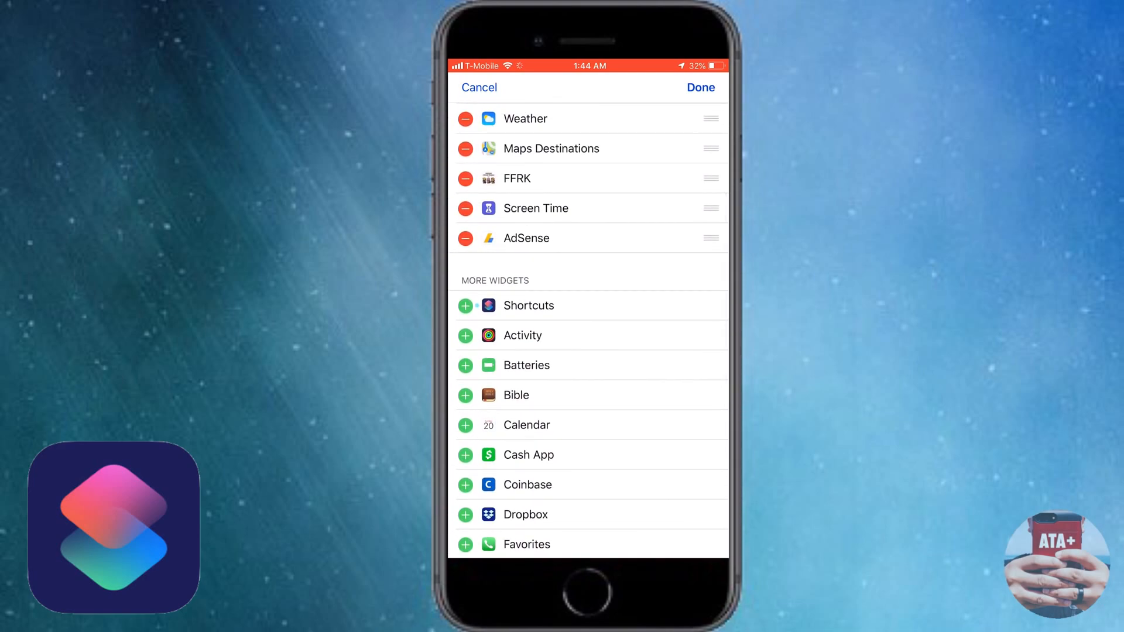
scroll(down, 3)
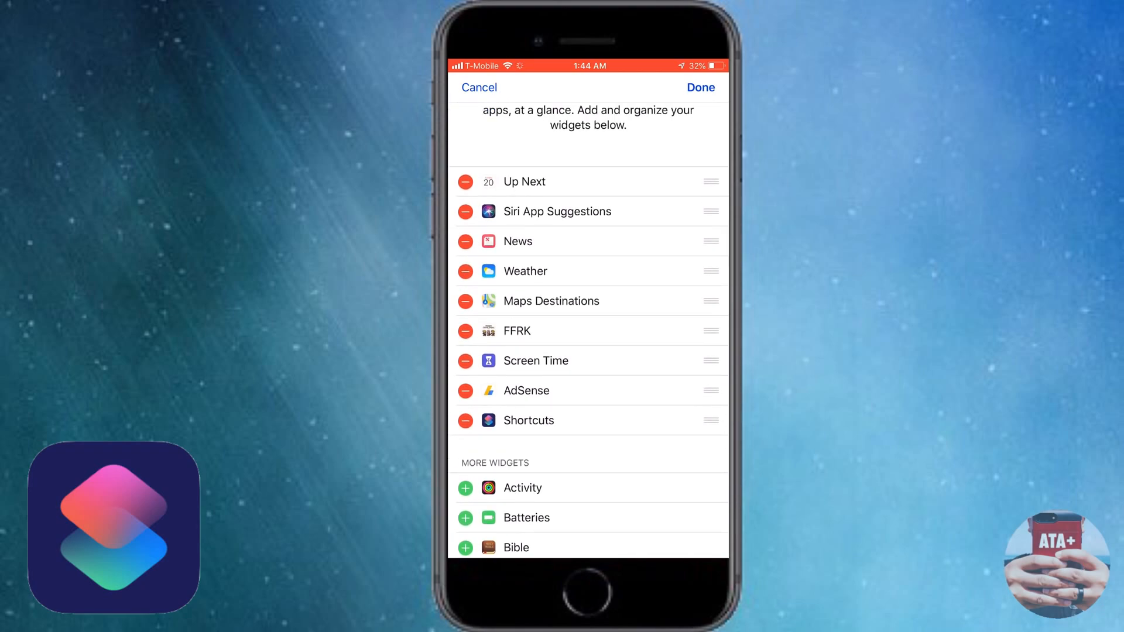
drag(711, 420, 711, 211)
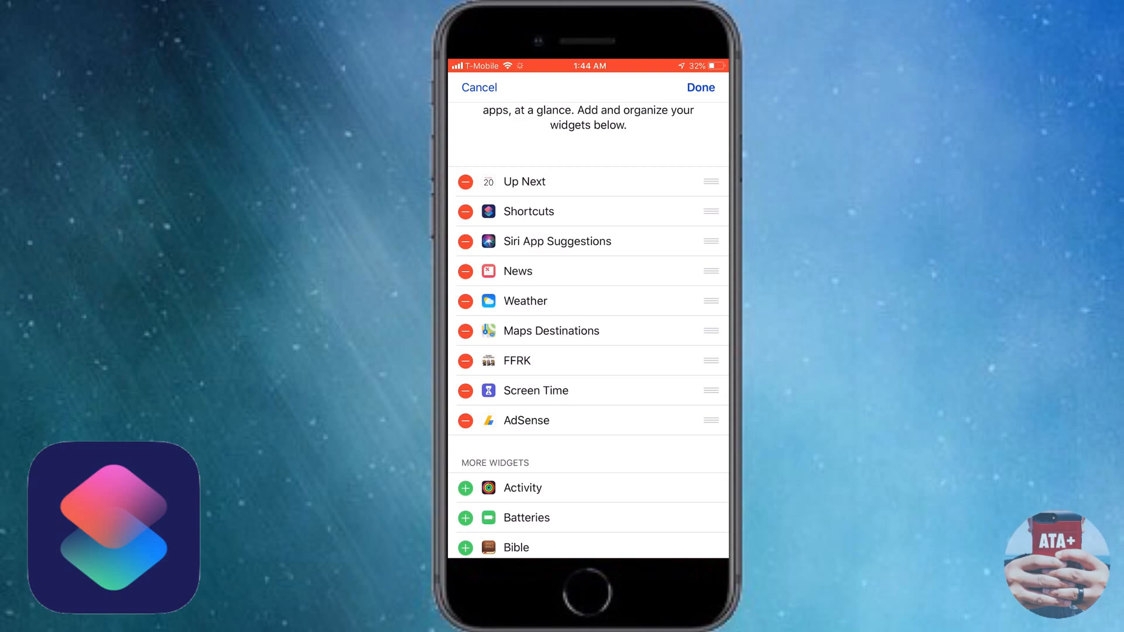
click(699, 86)
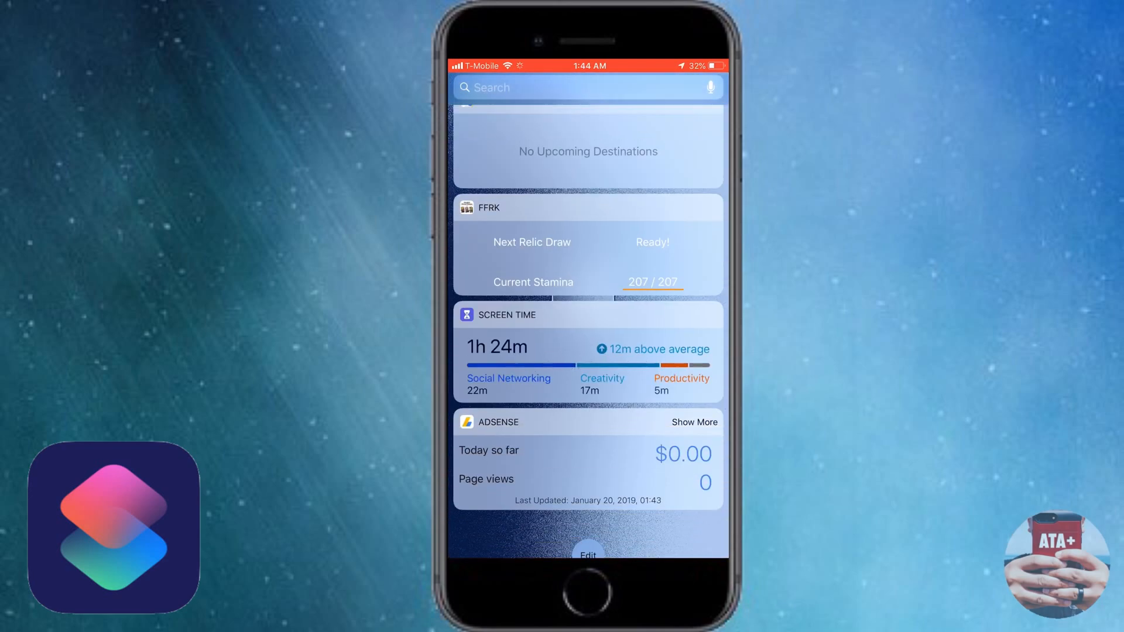
Step: Dismiss the Shortcuts widget welcome message to reveal Heading to Work, then reach the Library
scroll(down, 3)
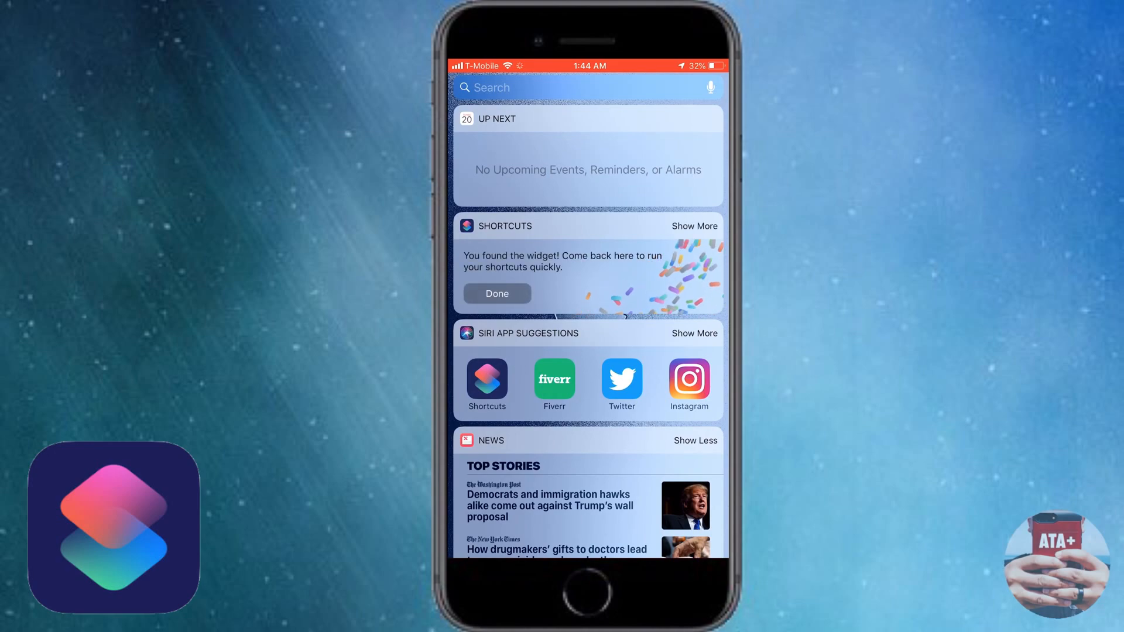
click(496, 293)
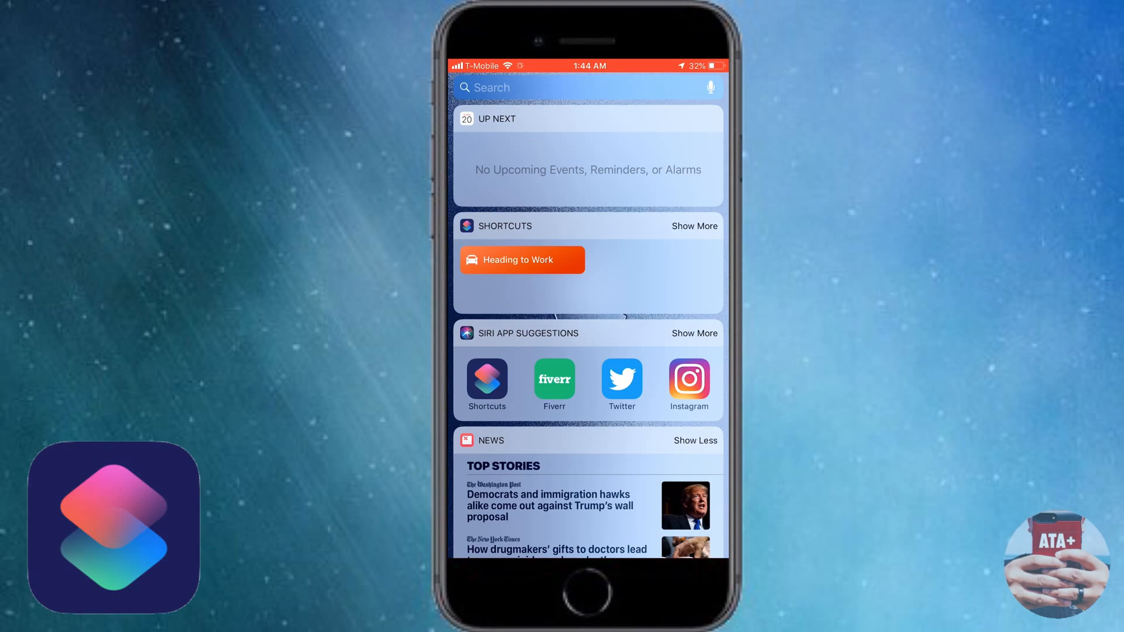
scroll(left, 3)
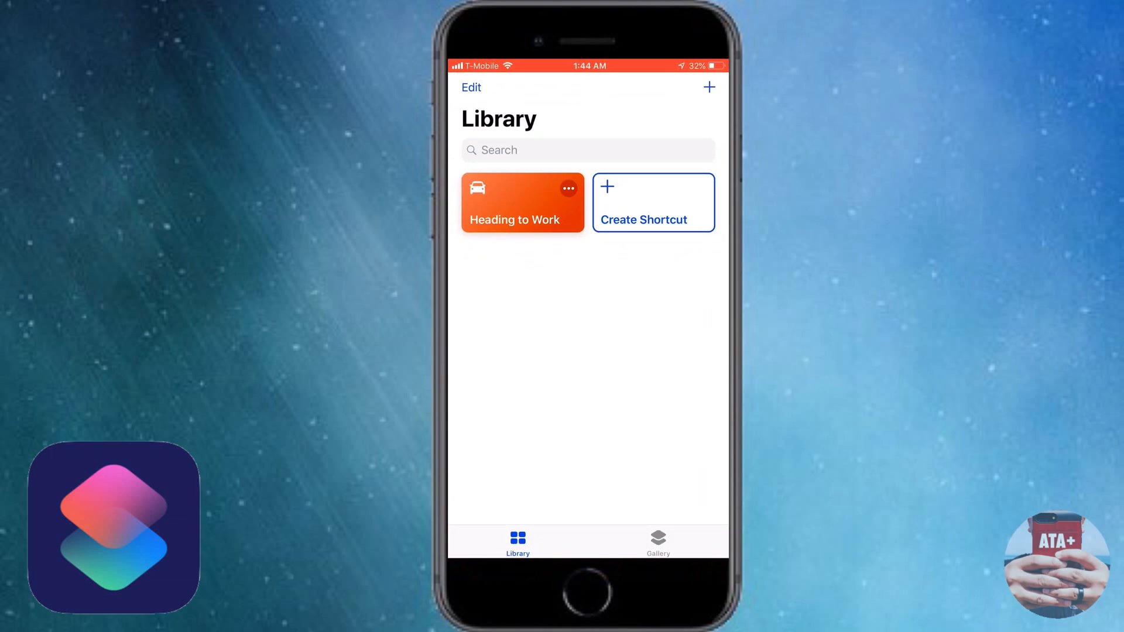
Step: Start a new untitled shortcut and browse through its action categories
click(652, 202)
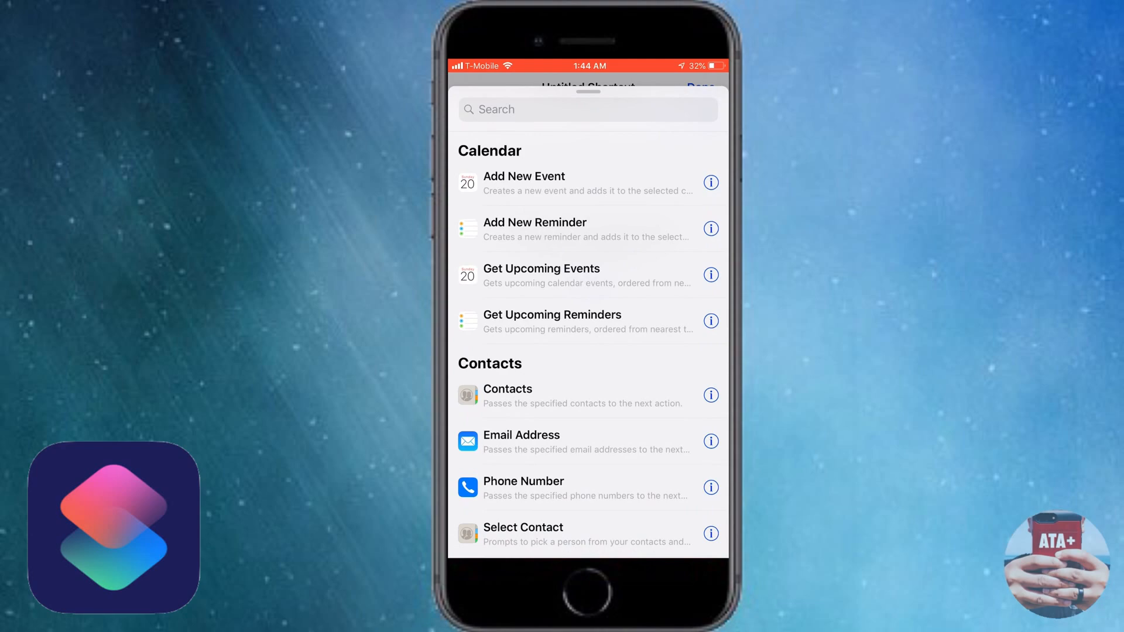
scroll(down, 3)
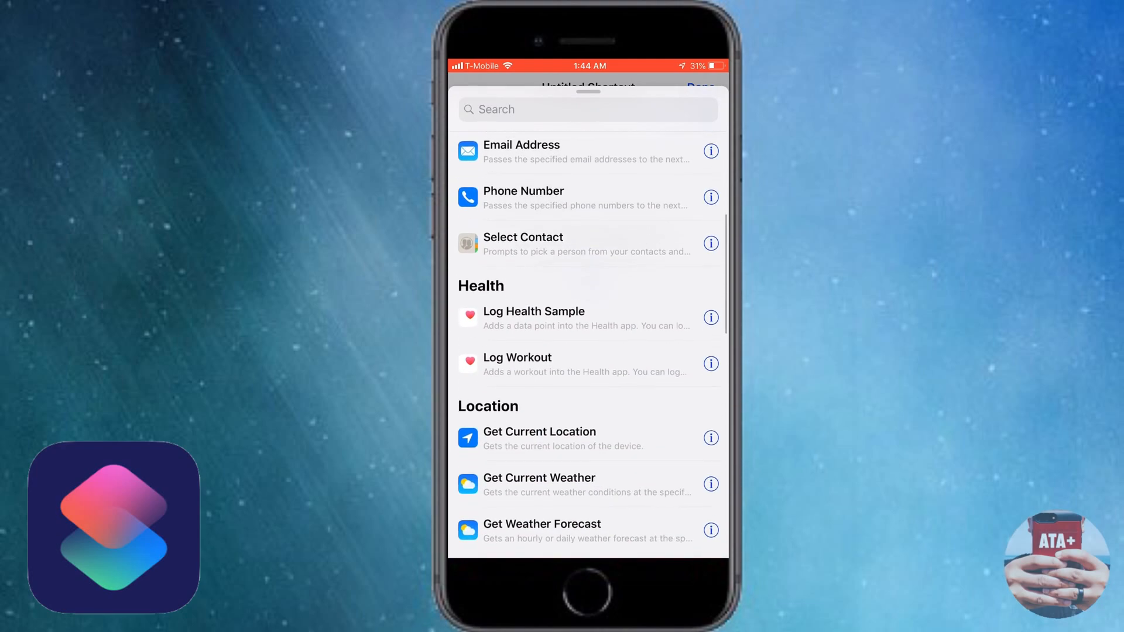
scroll(down, 3)
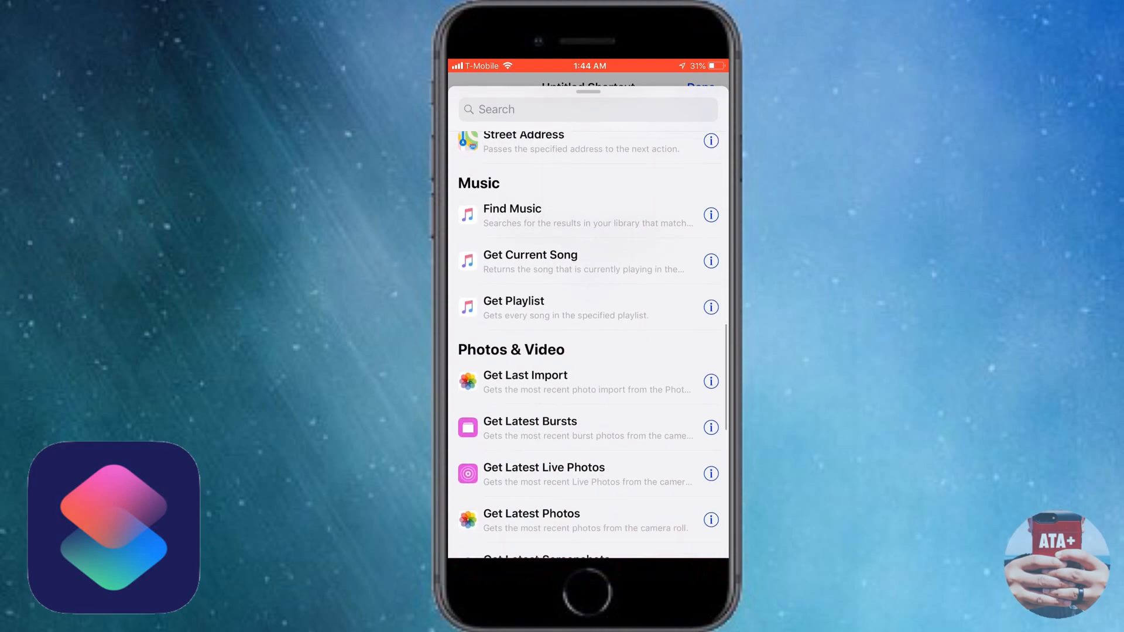
scroll(down, 3)
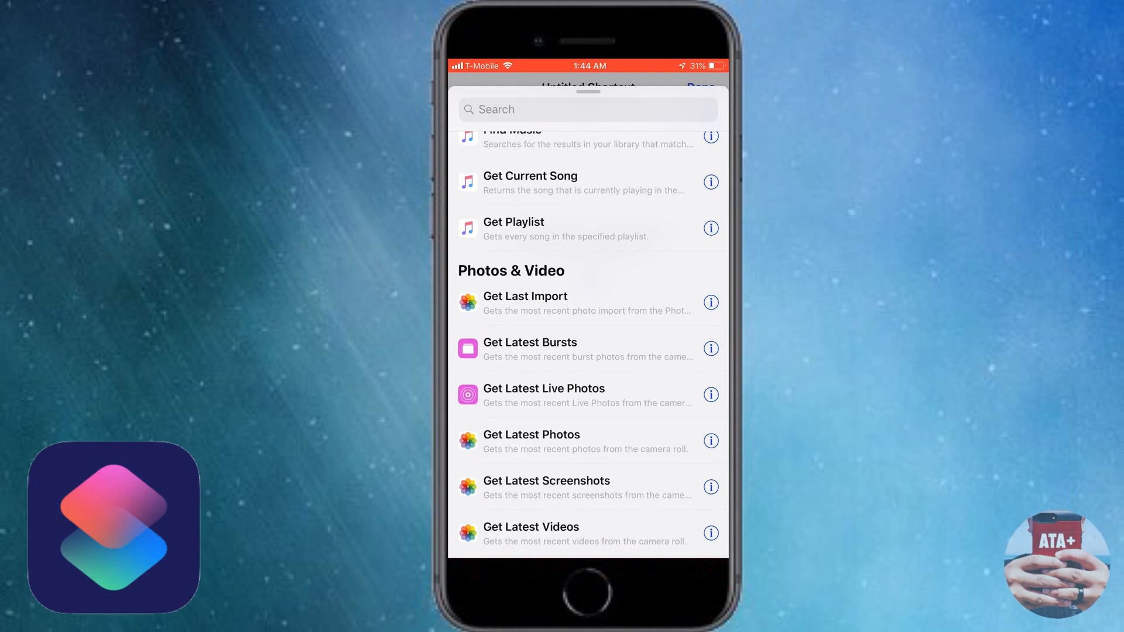
scroll(down, 3)
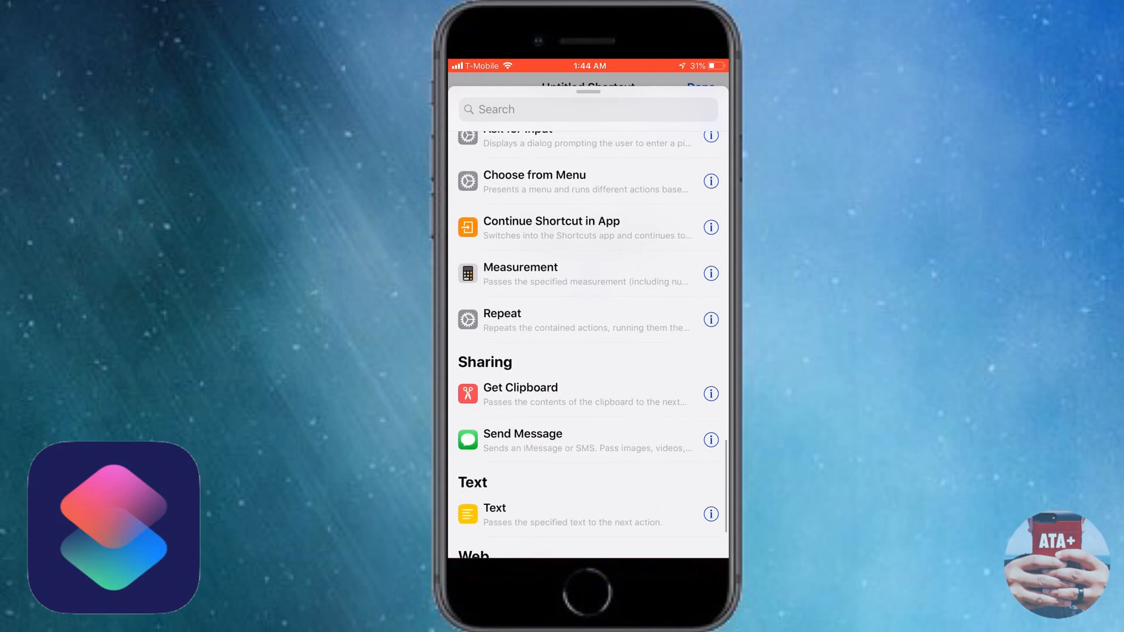
scroll(down, 3)
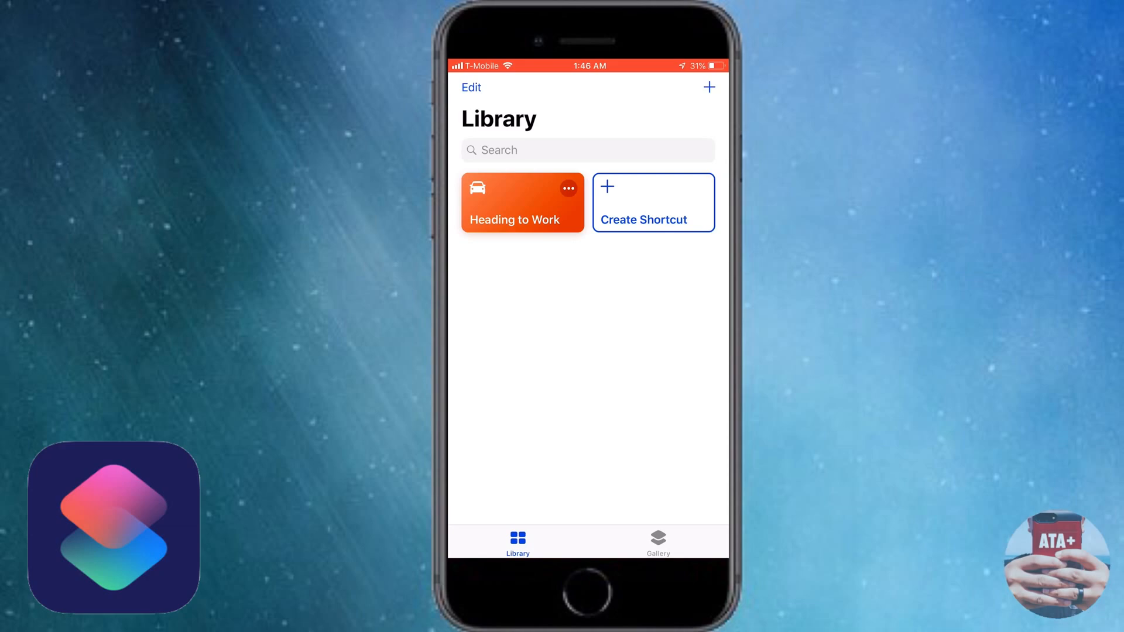
Step: Switch to the Gallery, scroll to Great Shortcuts for Siri, and open Home ETA
click(657, 541)
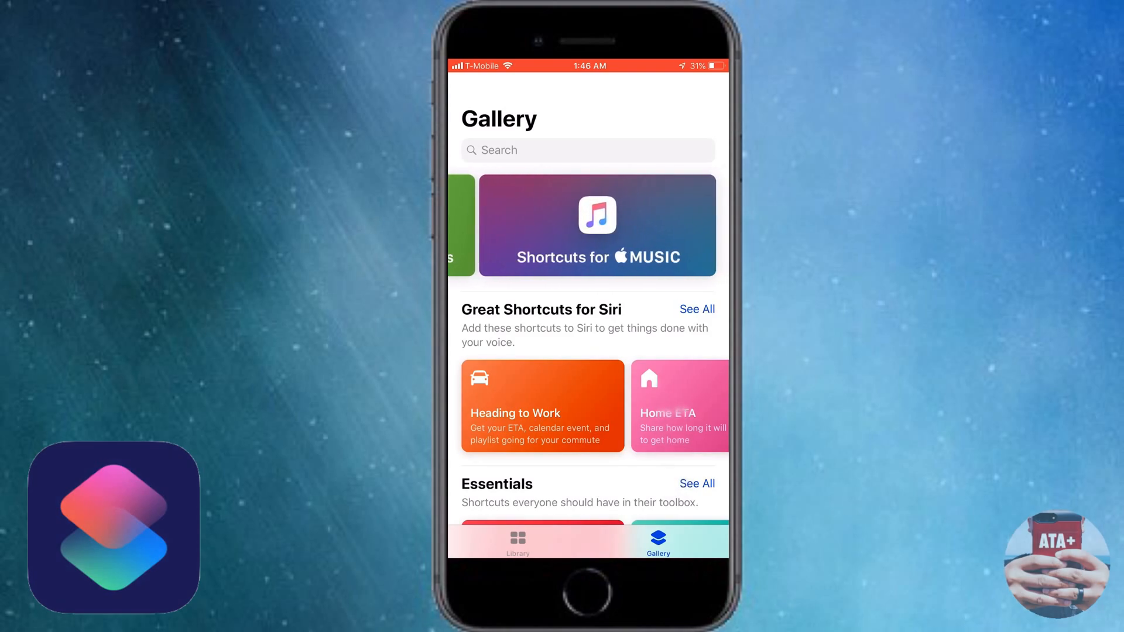
scroll(down, 3)
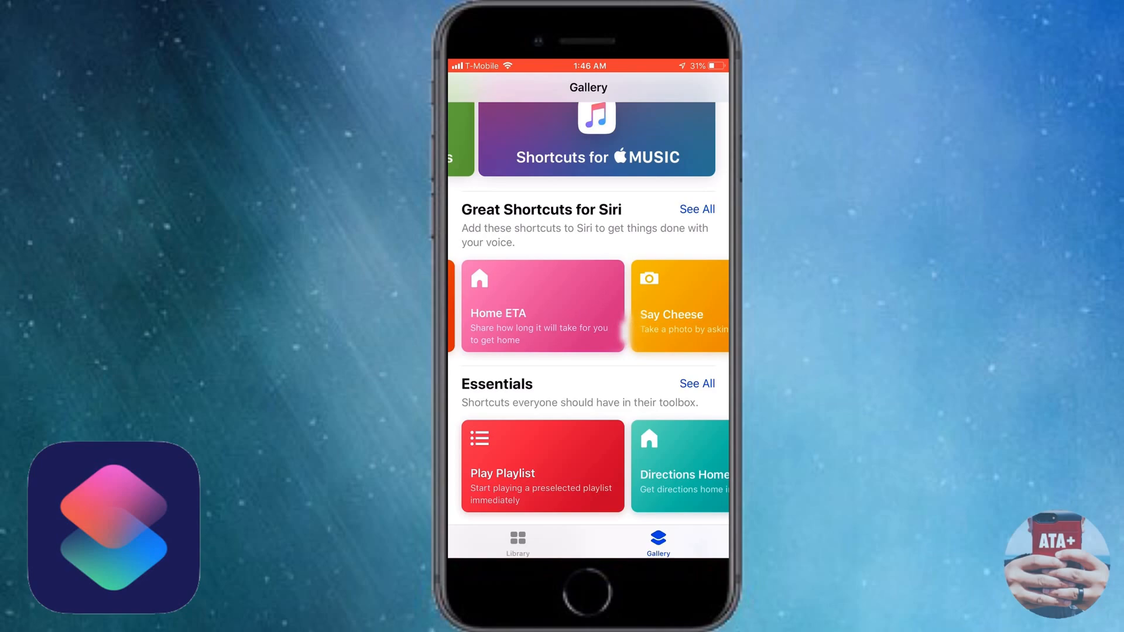
click(542, 306)
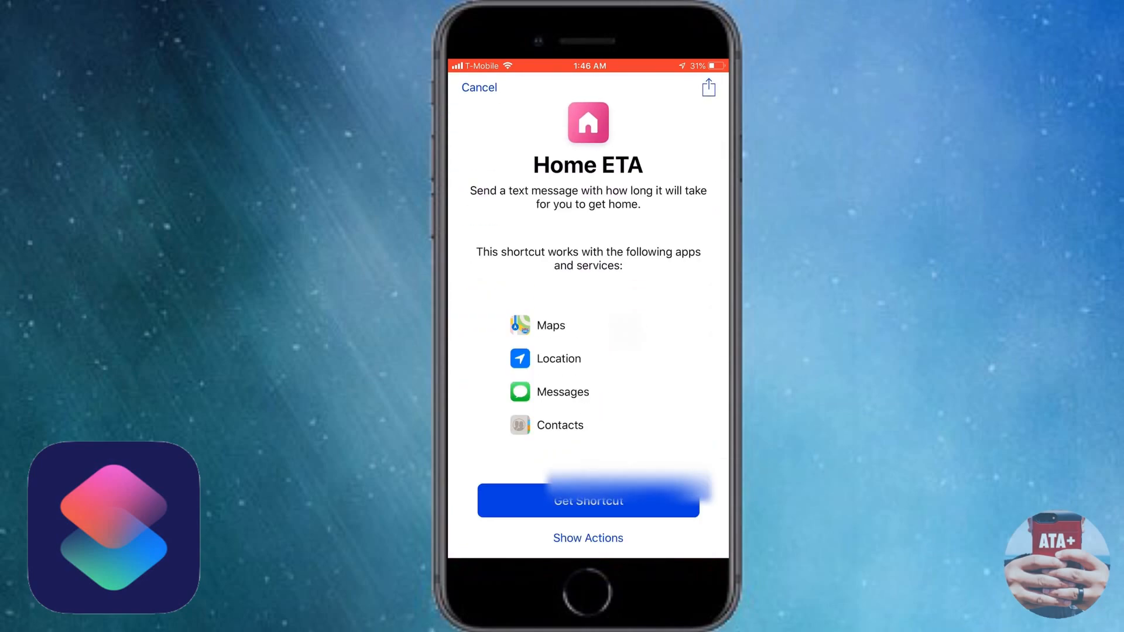
Step: Get Home ETA, accept the home address, allow contacts access, and choose a recipient
click(587, 501)
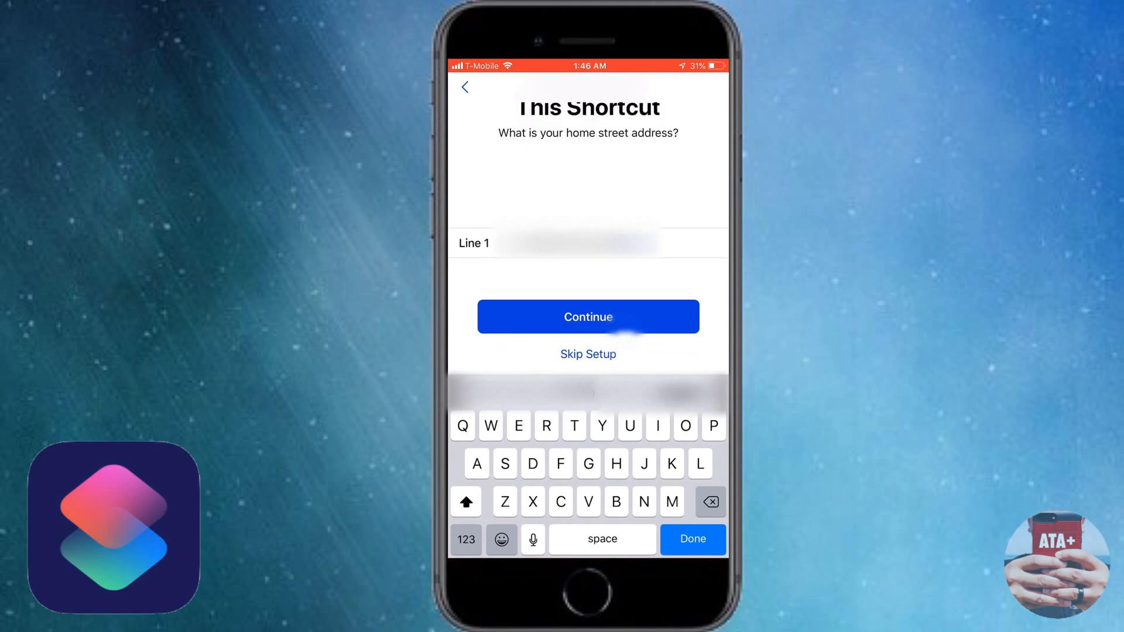
click(587, 317)
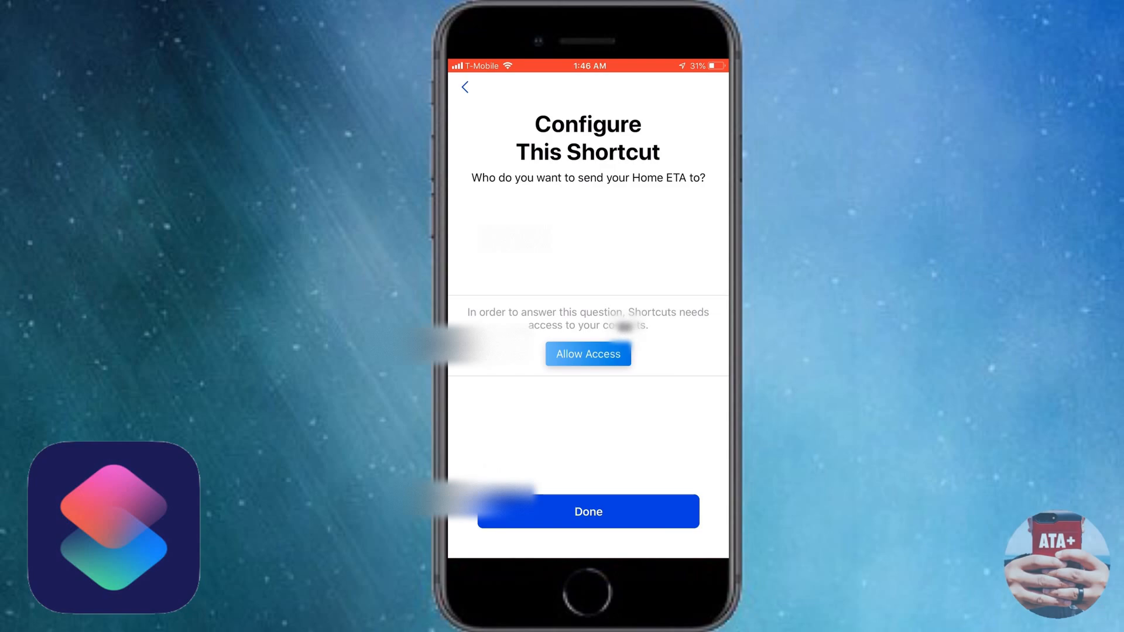
click(587, 354)
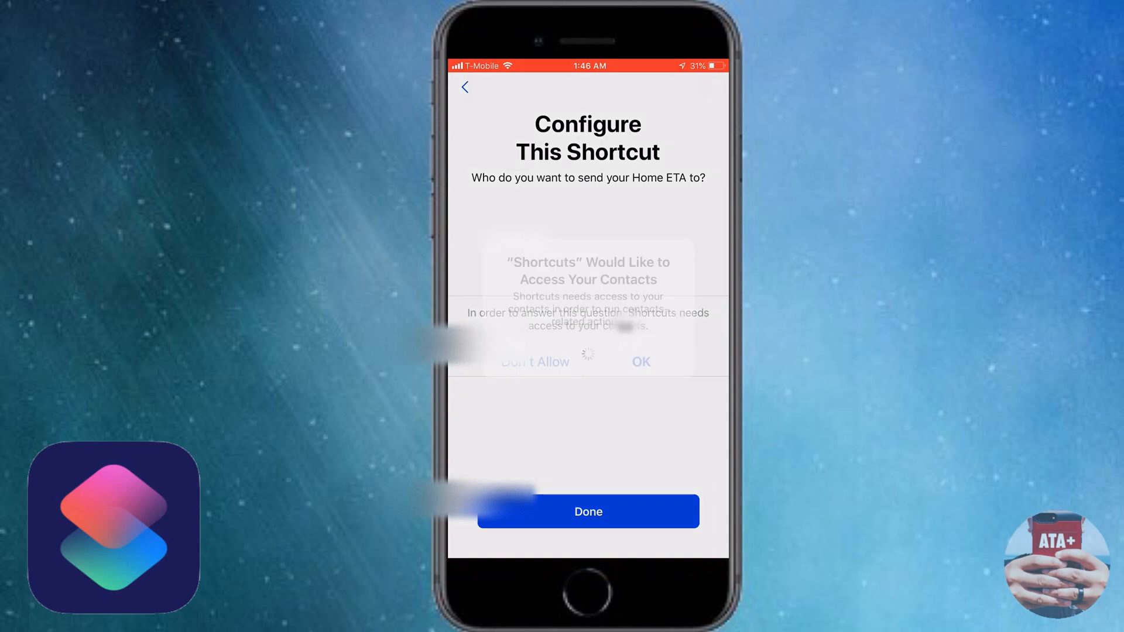
click(640, 361)
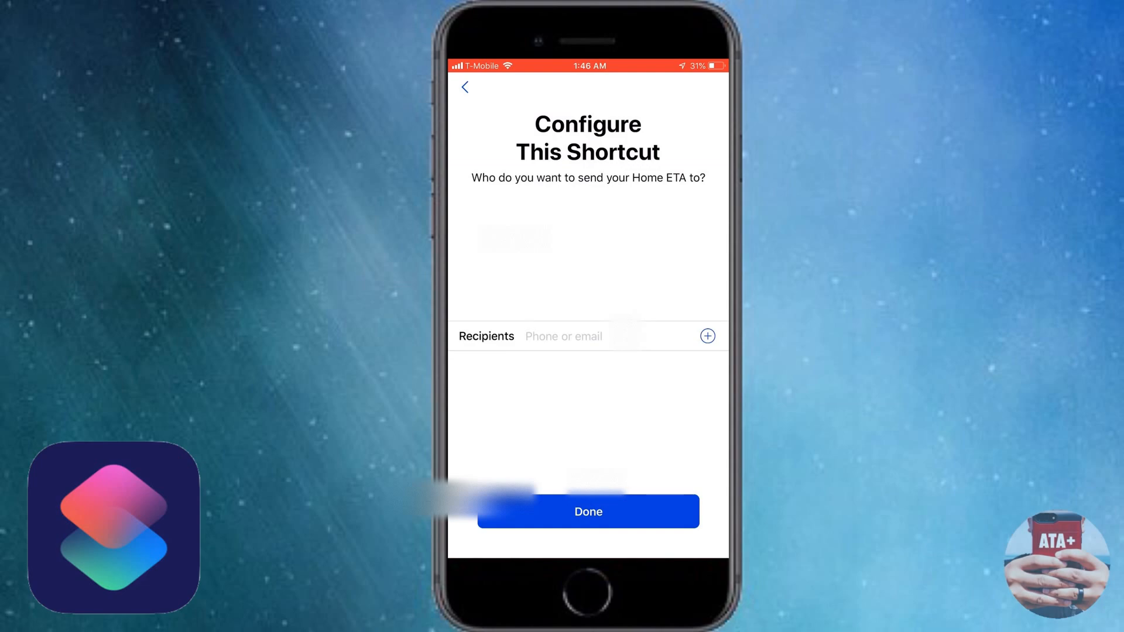
click(564, 336)
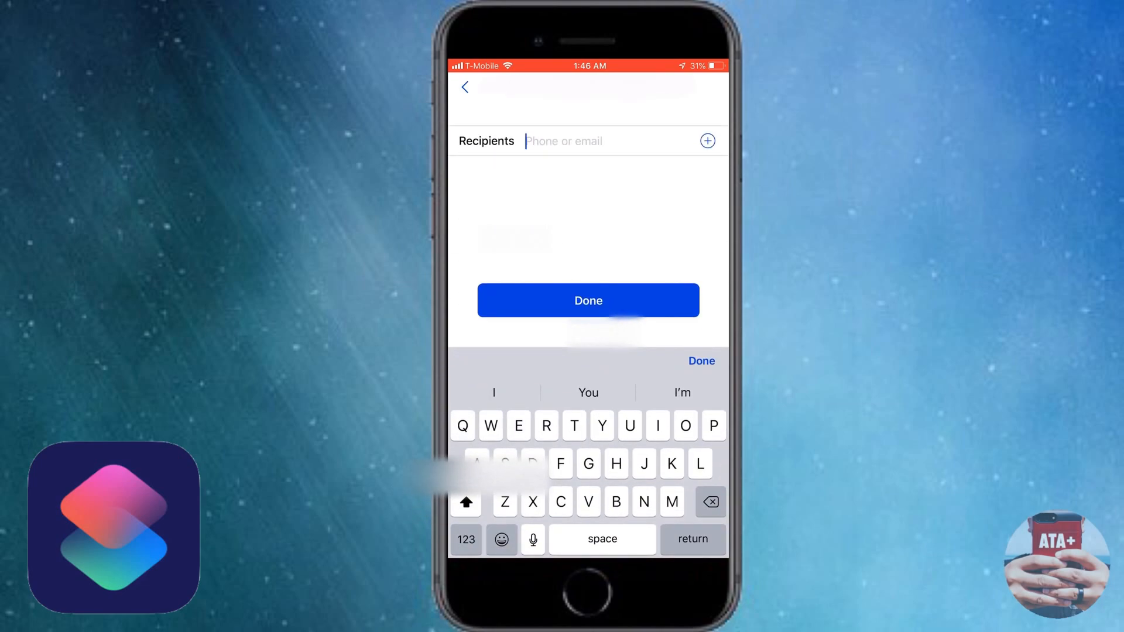
click(706, 141)
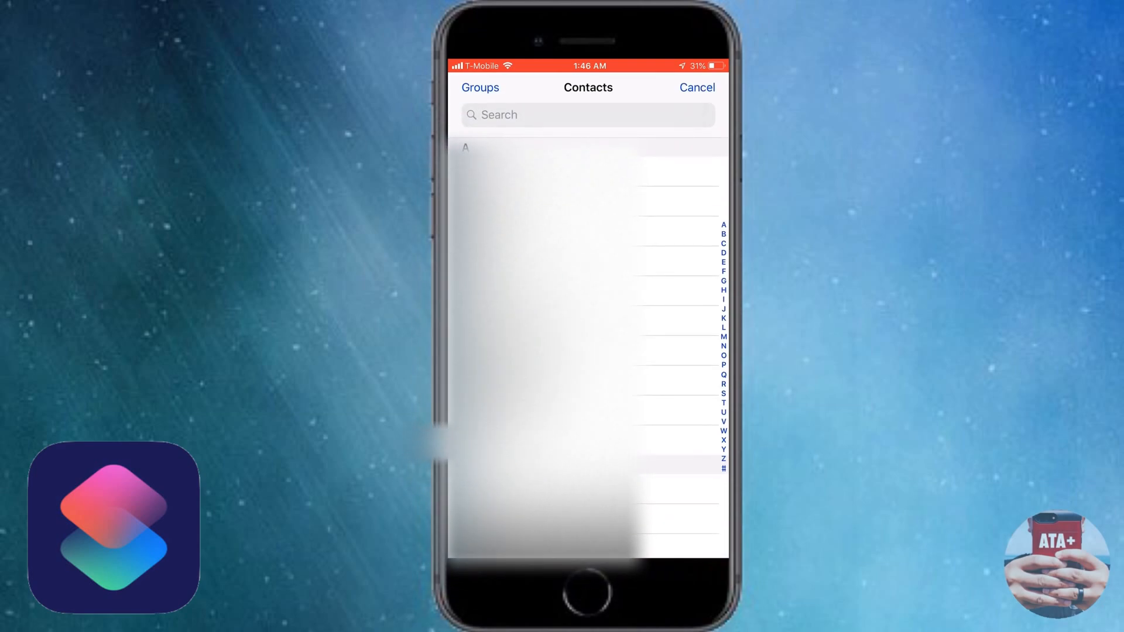
scroll(down, 3)
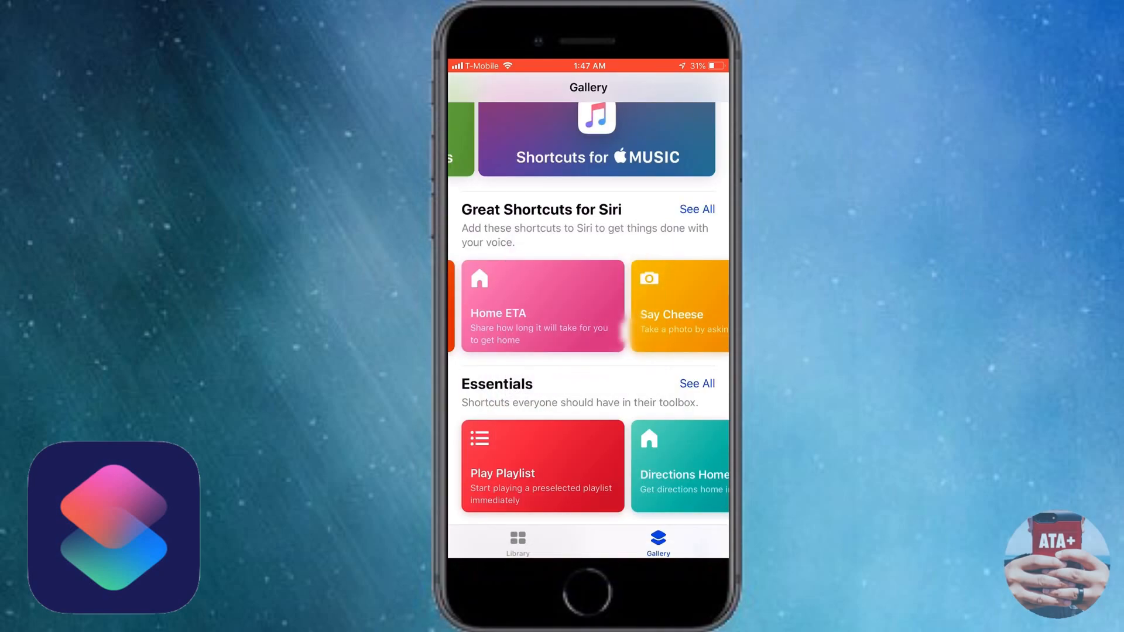
scroll(down, 3)
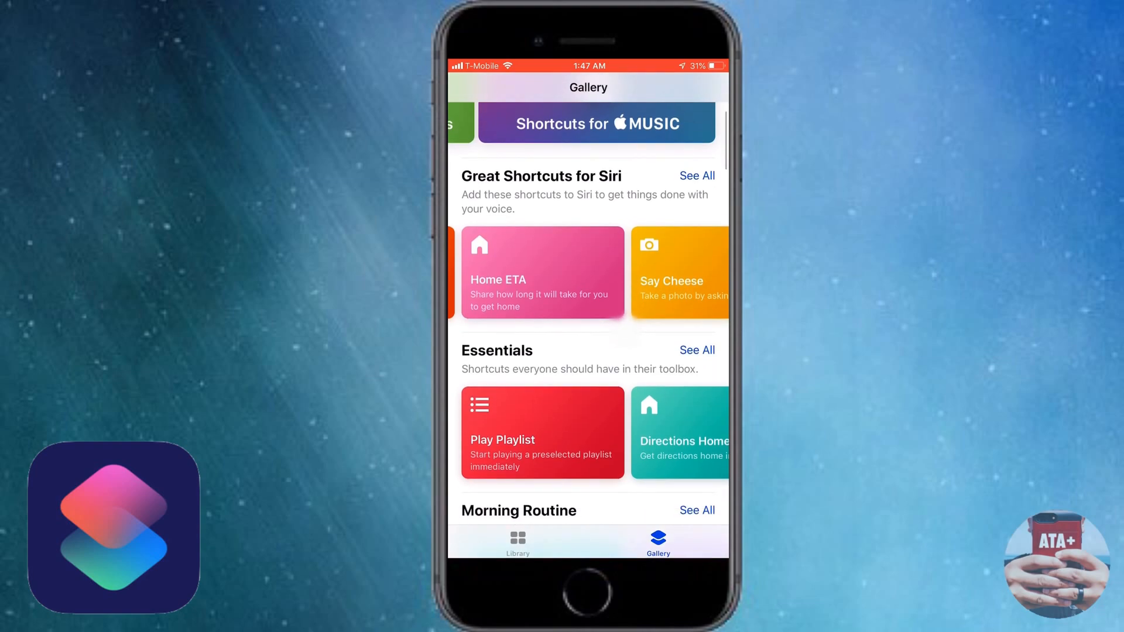
click(518, 543)
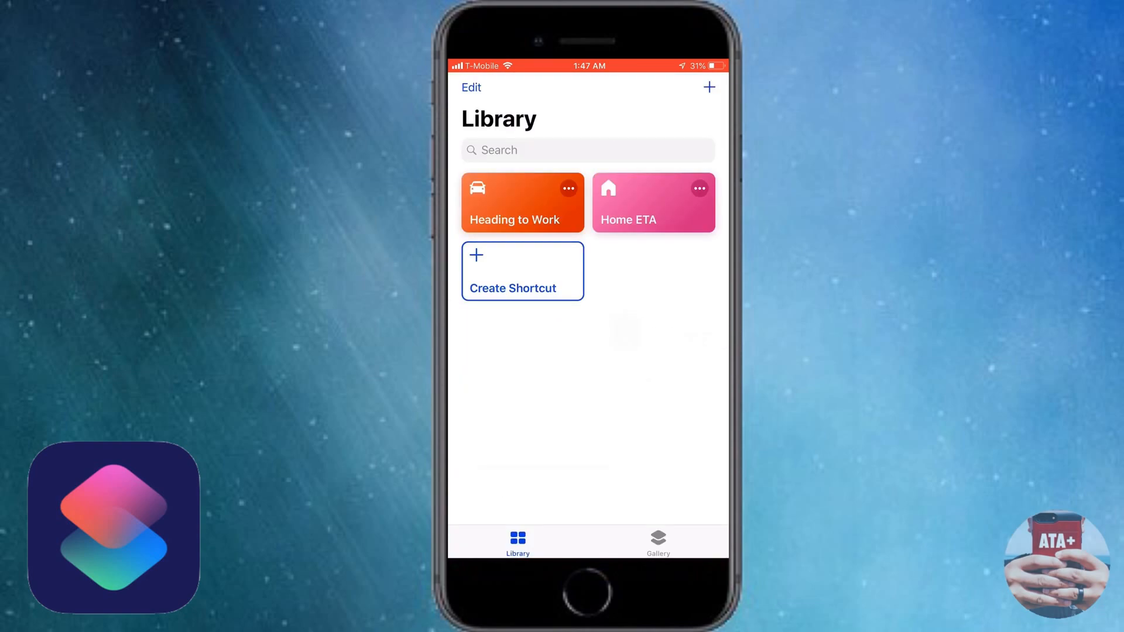
click(521, 271)
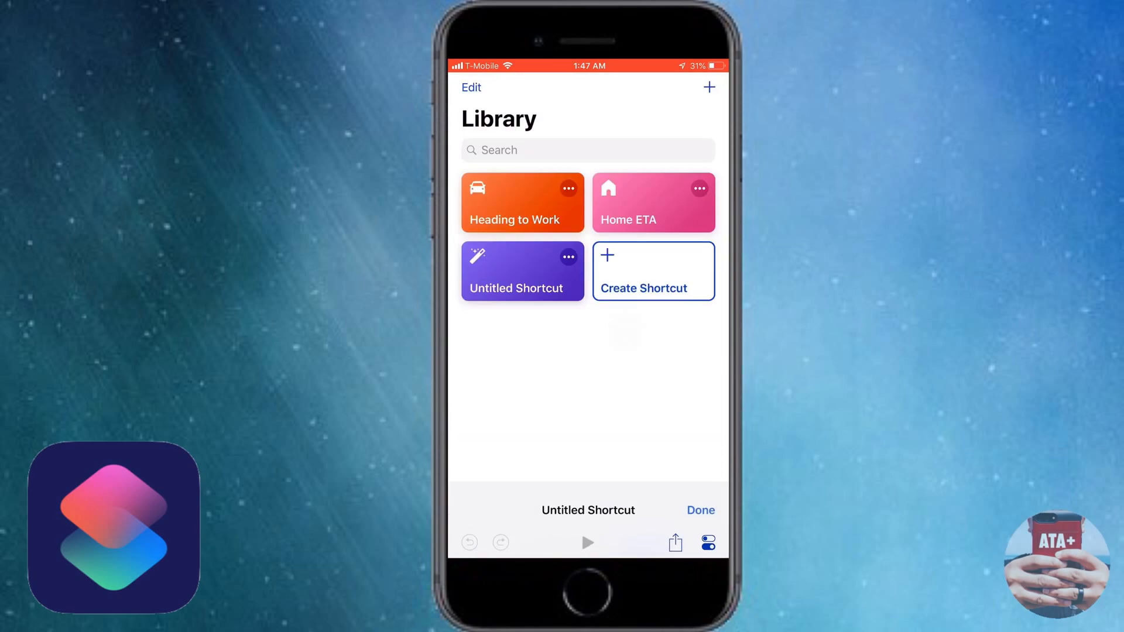
click(521, 271)
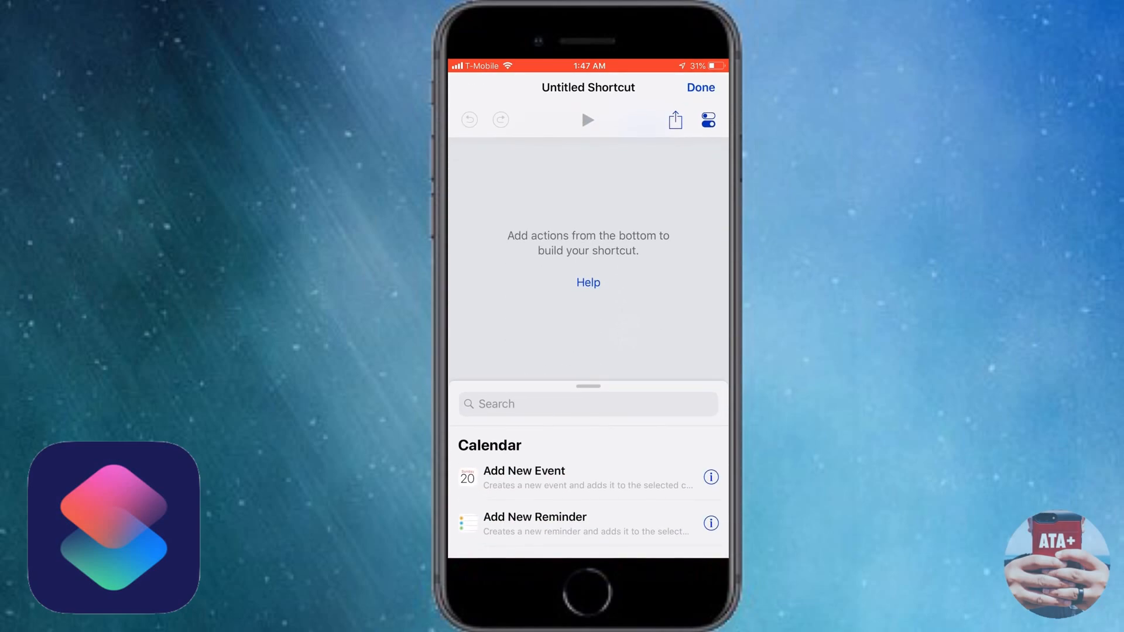
click(700, 87)
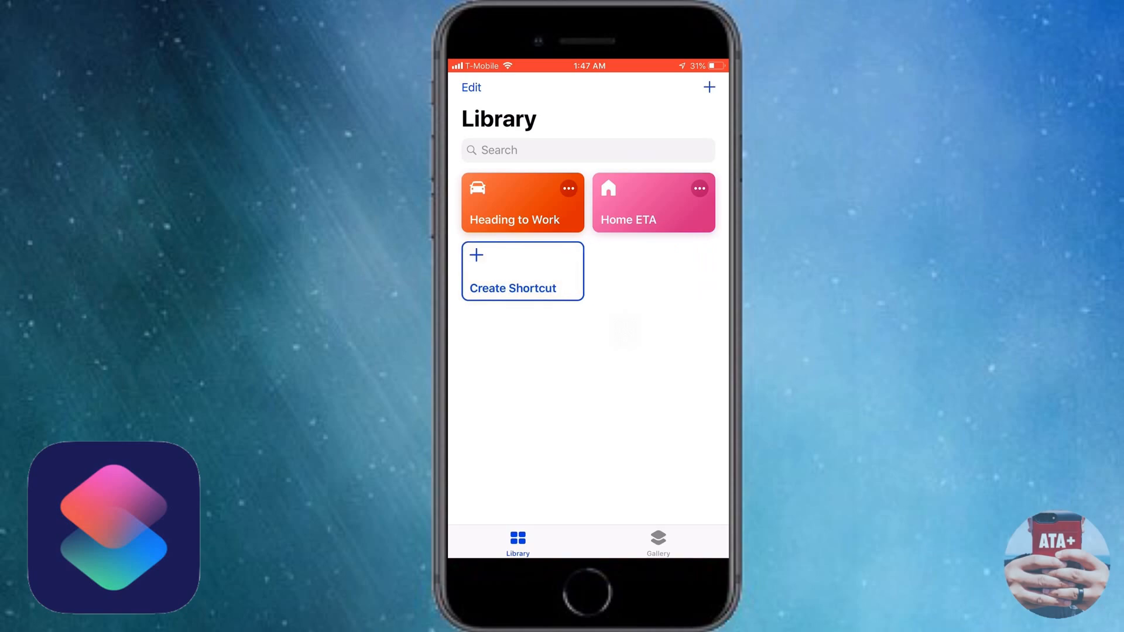
click(658, 543)
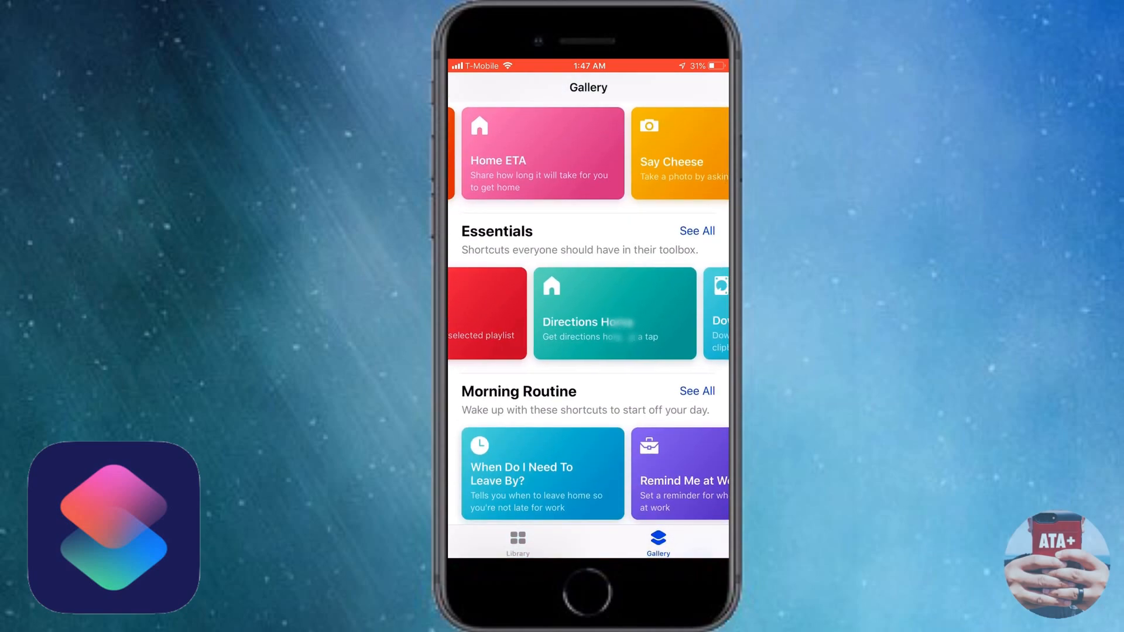
Step: Scroll the Gallery to Quick Shortcuts and open the Speed Dial card
scroll(left, 3)
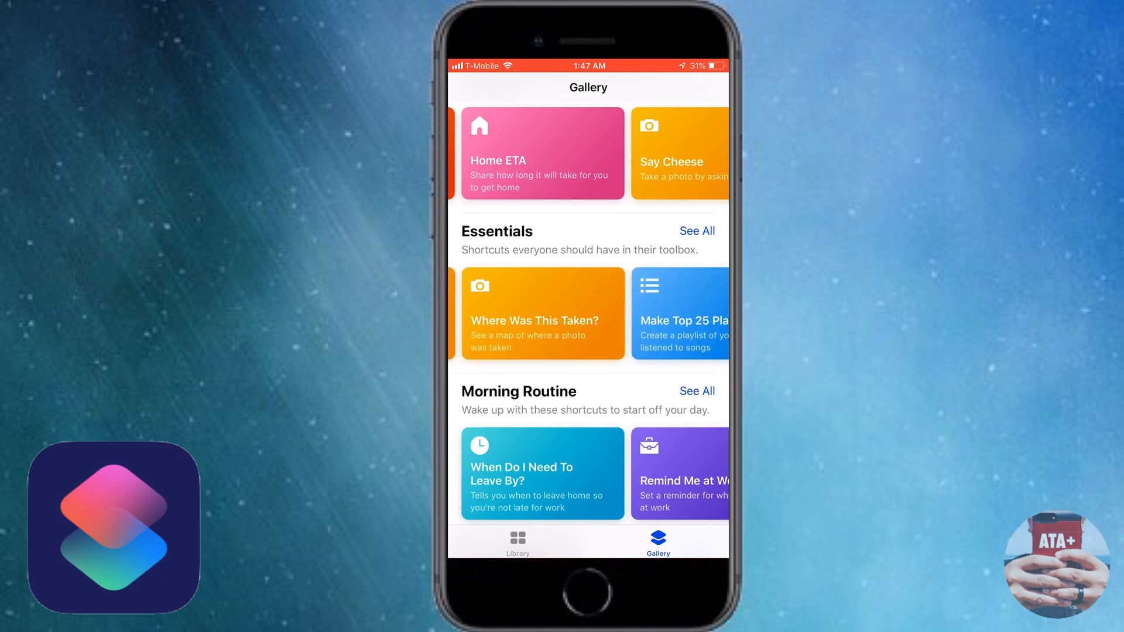
scroll(left, 3)
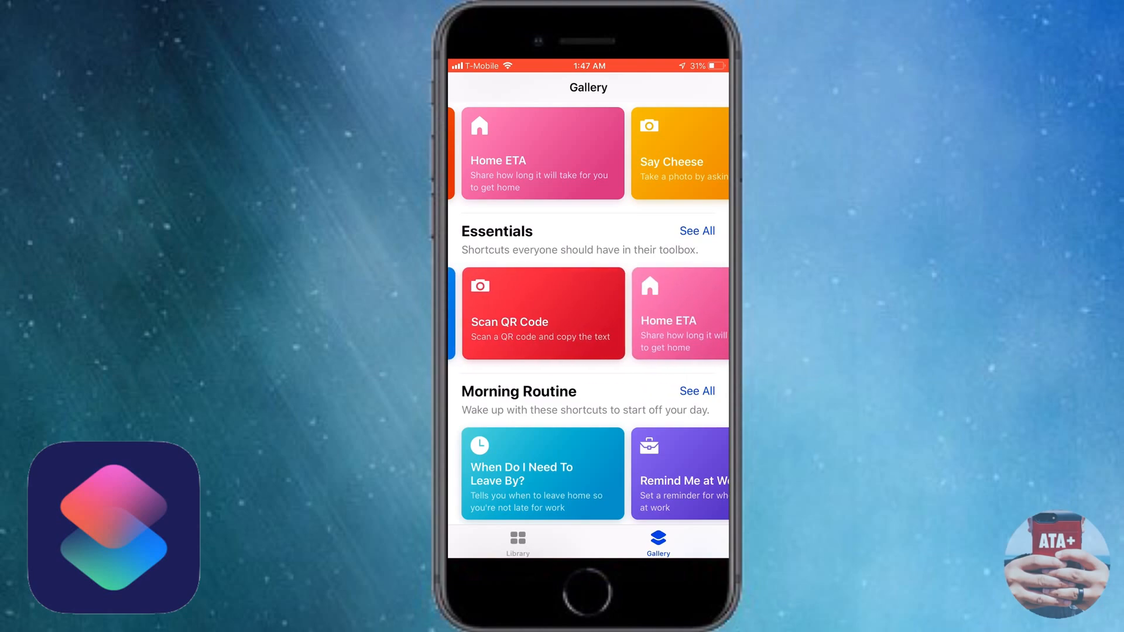
scroll(down, 3)
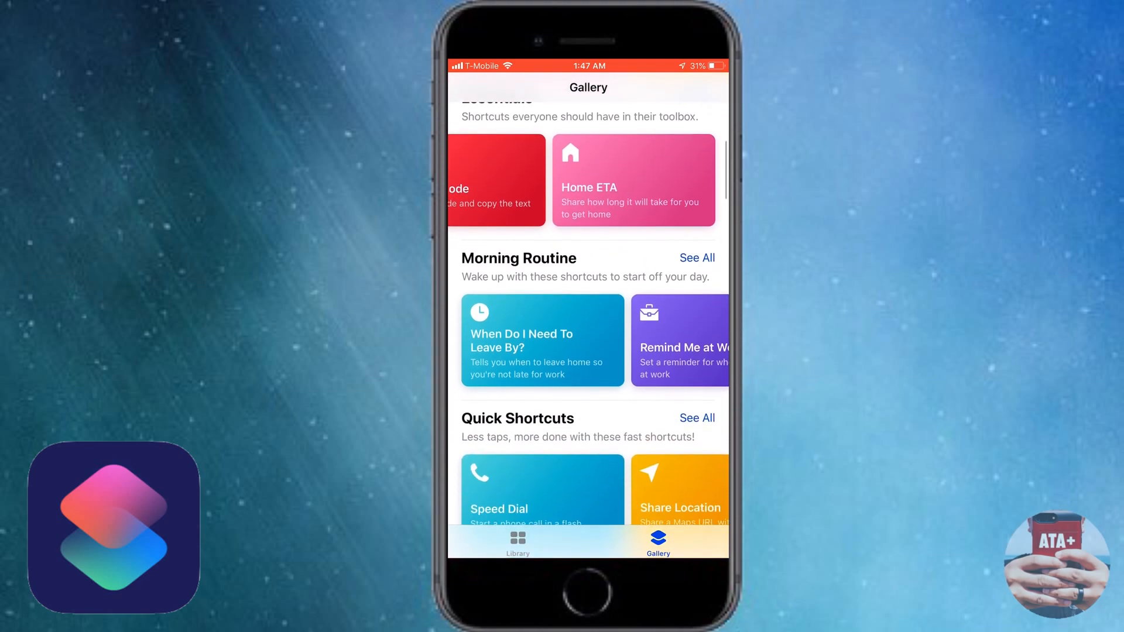
scroll(down, 3)
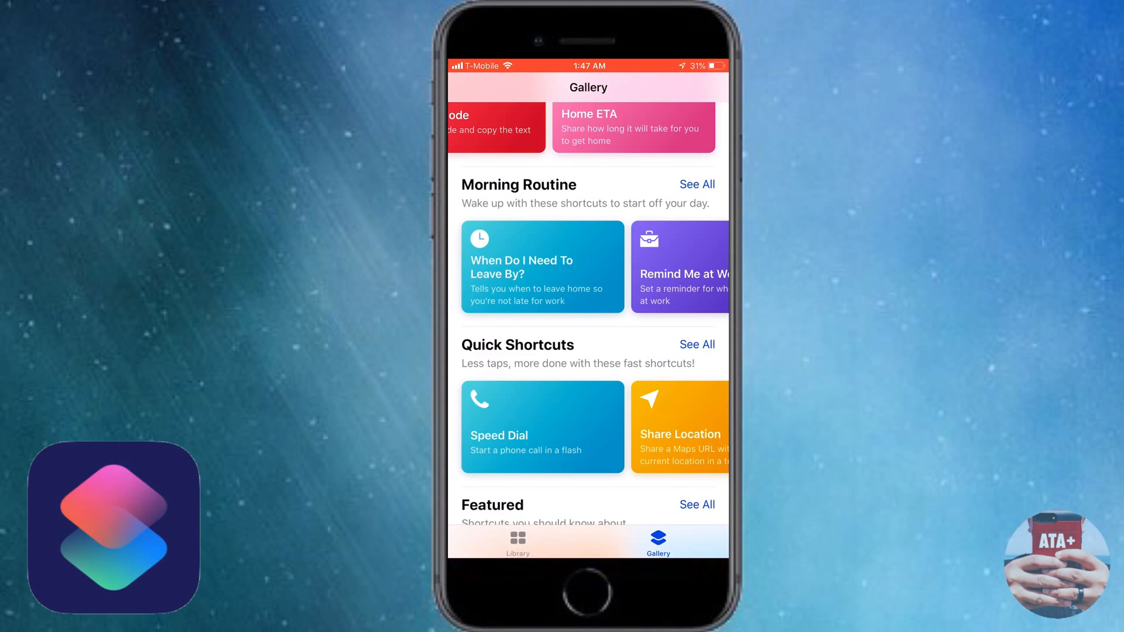
scroll(left, 3)
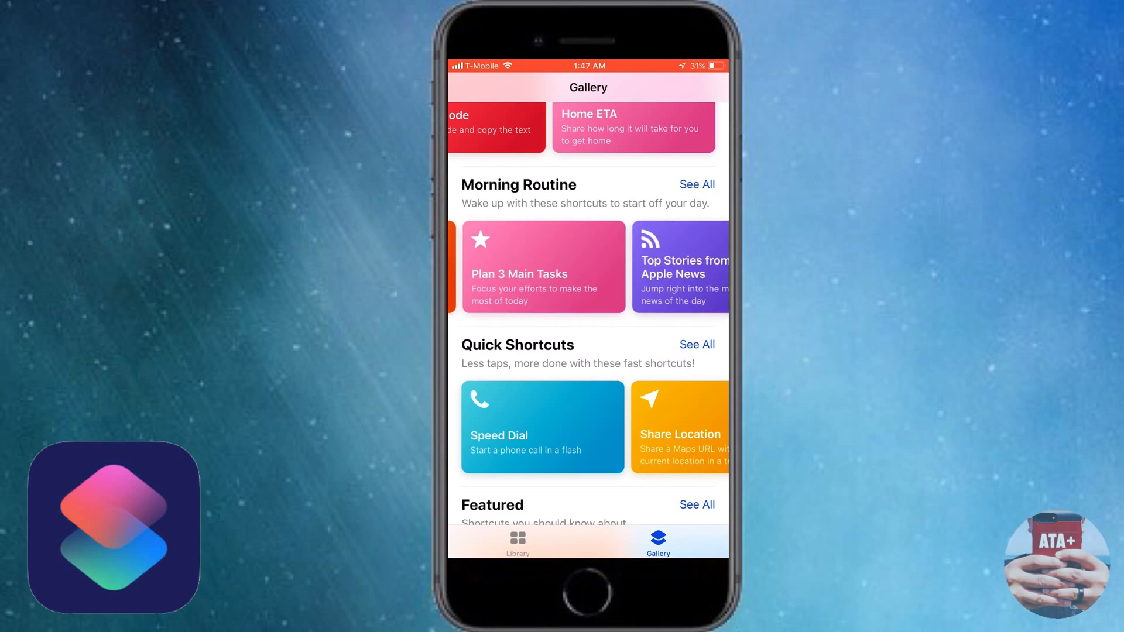
scroll(left, 3)
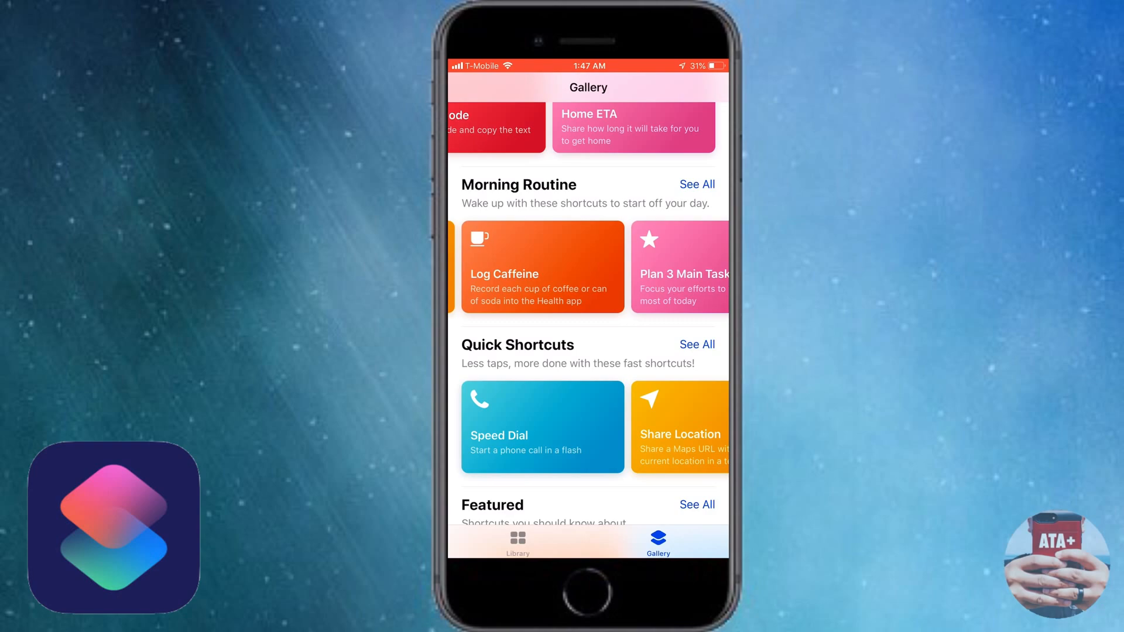
scroll(down, 3)
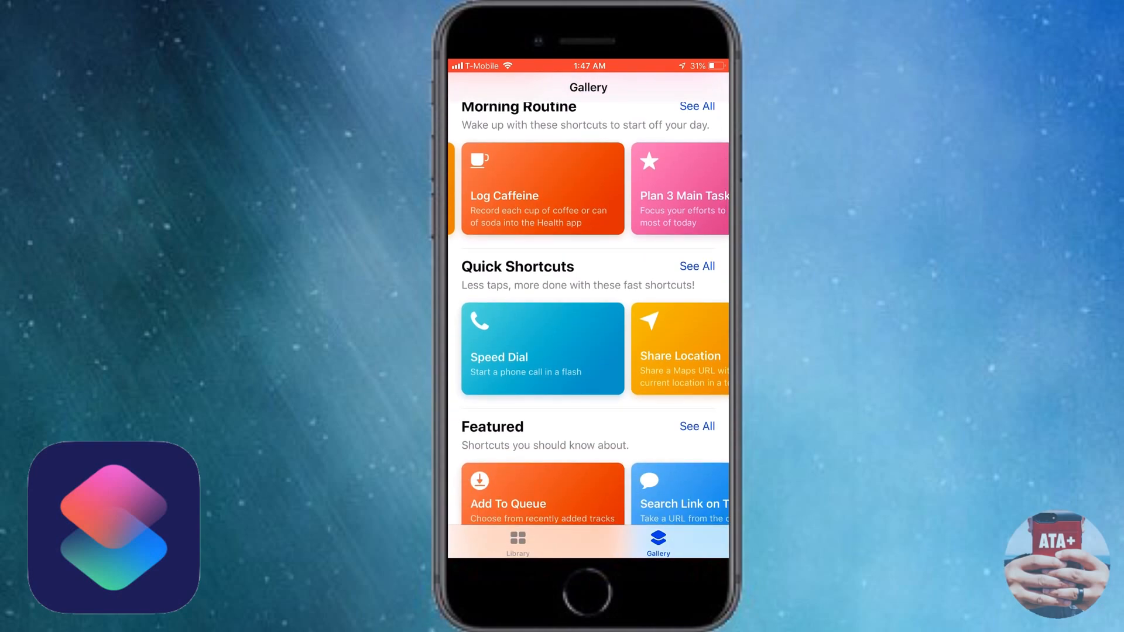
click(542, 348)
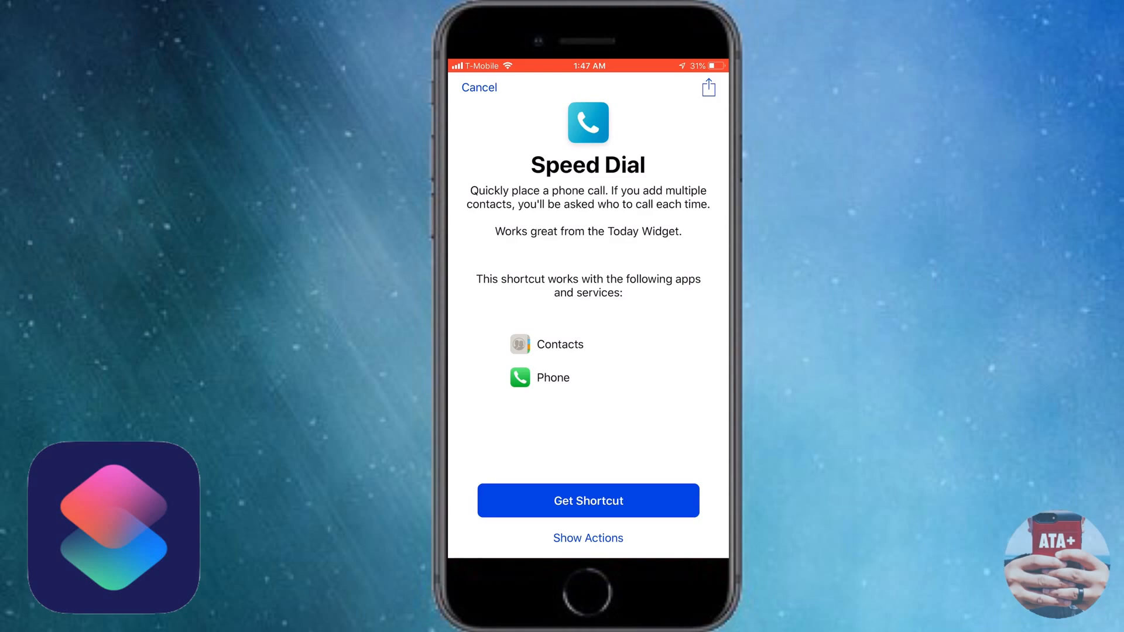
Step: Get Speed Dial, choose a contact for it to call, and finish setup
click(479, 87)
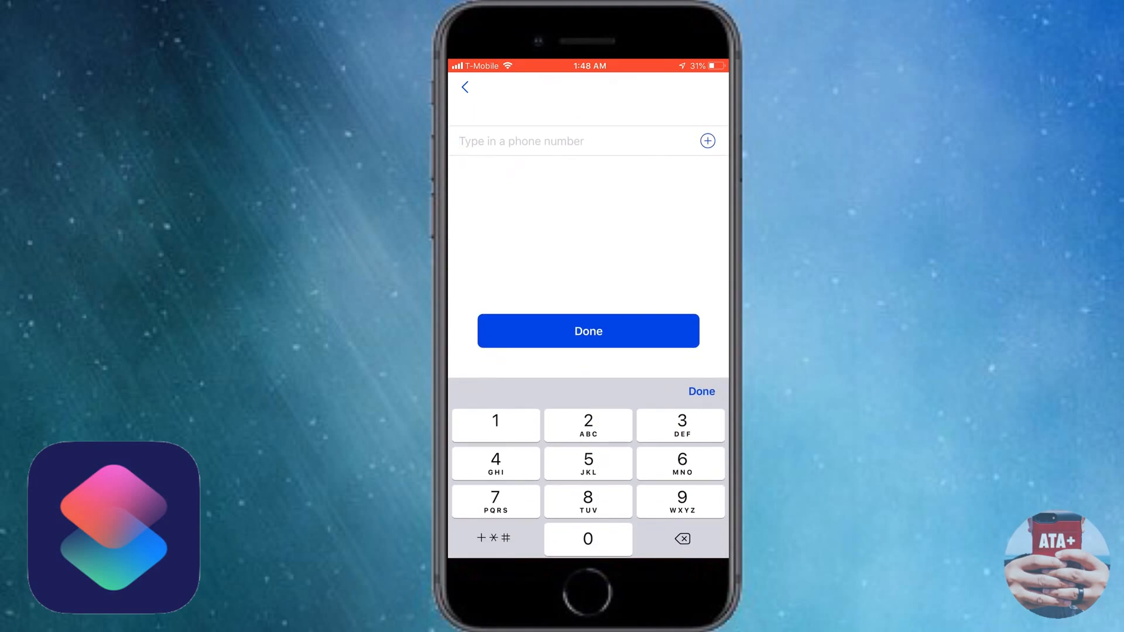
click(707, 141)
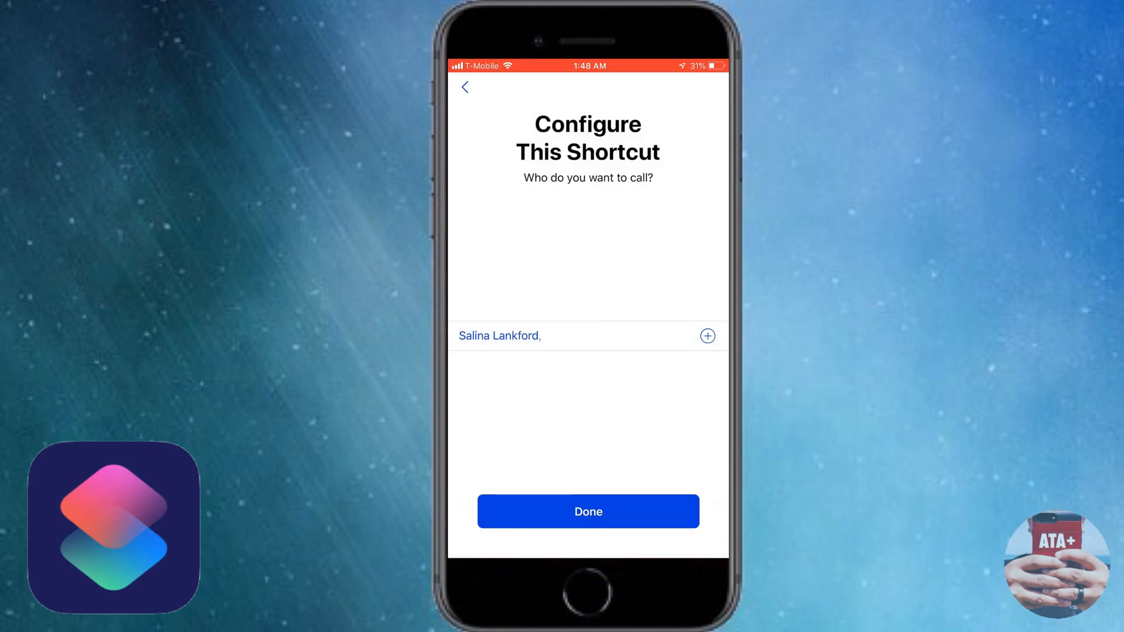
click(588, 512)
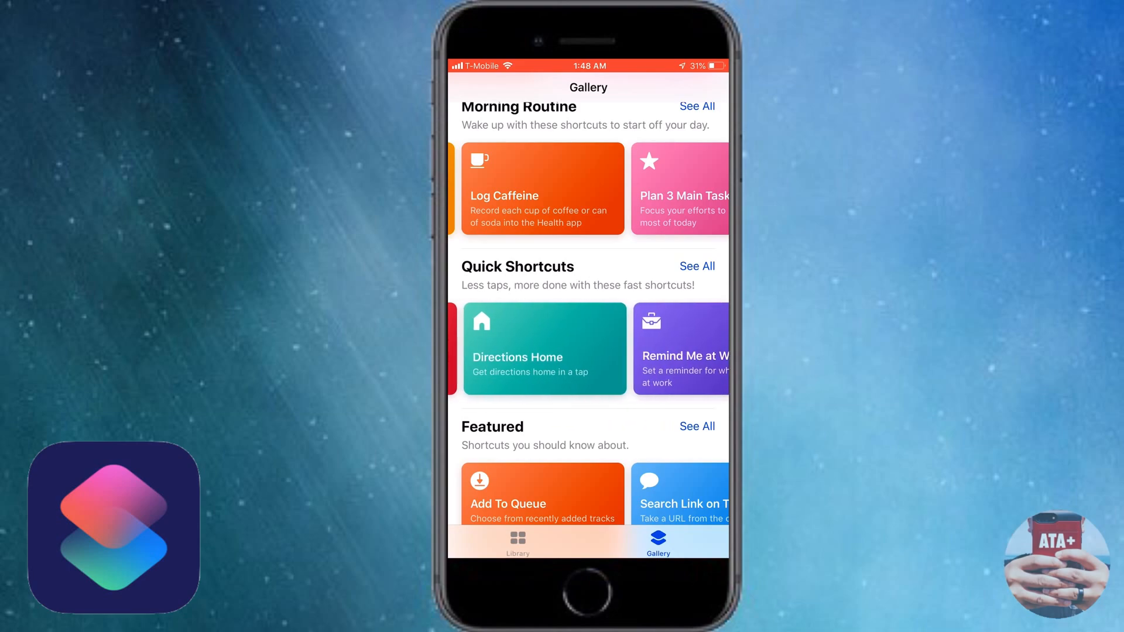
Step: Leave the Gallery for the Today view, where the widget lists Speed Dial, Heading to Work and Home ETA
scroll(down, 3)
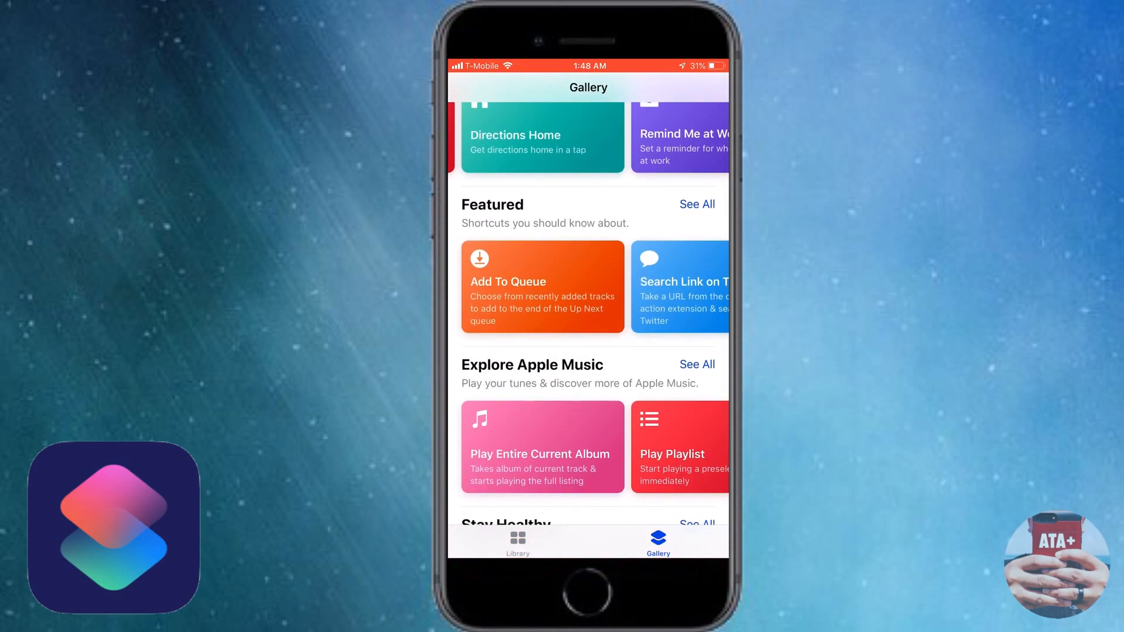
click(518, 541)
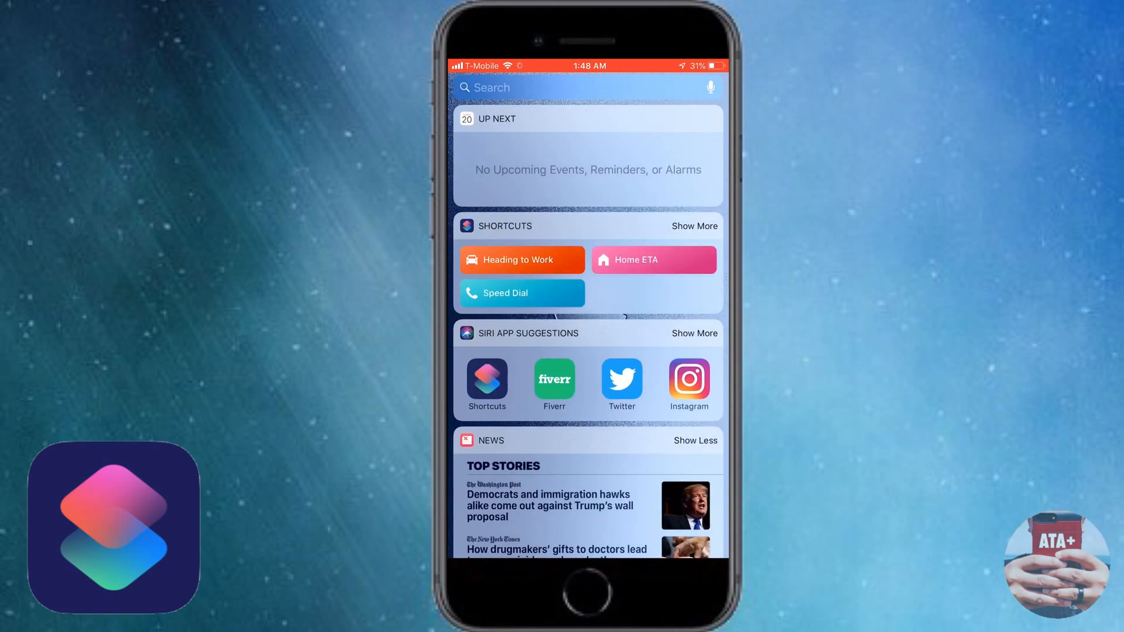
Step: Check the widget's three shortcuts, then leave the Today view for the Home Screen
click(521, 293)
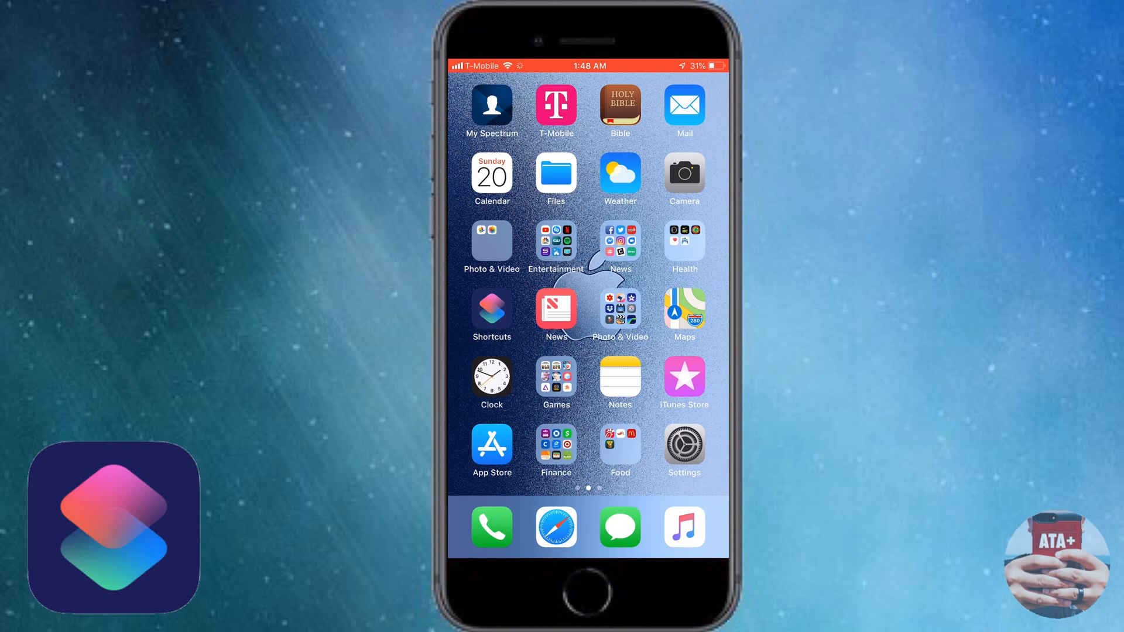
Step: Reopen Shortcuts, scroll through the Gallery collections, and return to the Home Screen
click(491, 311)
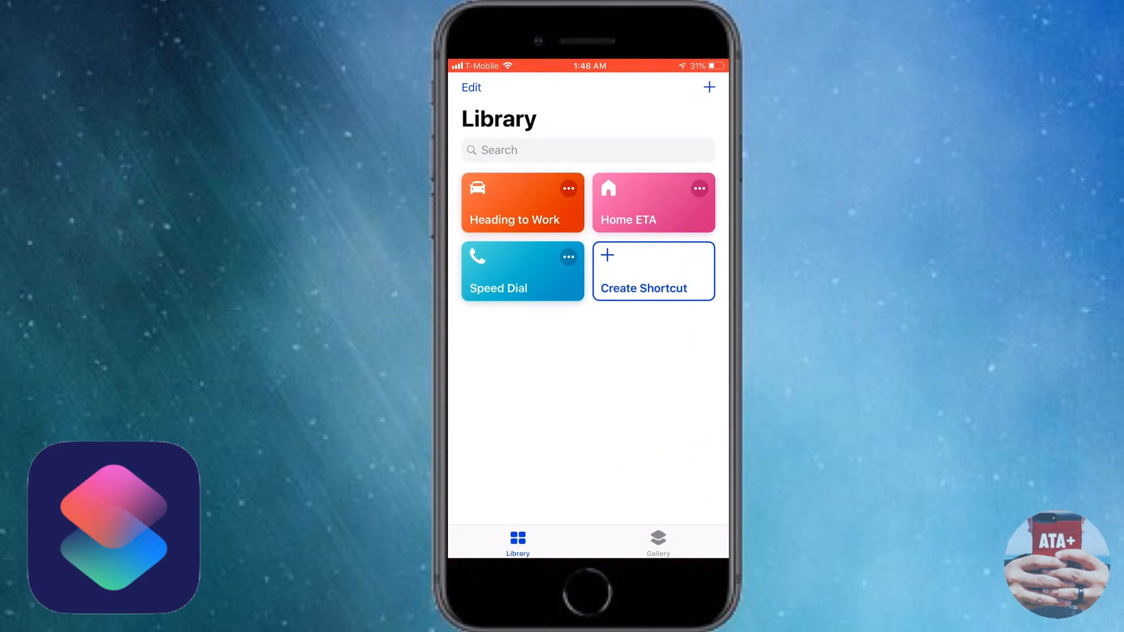
click(658, 542)
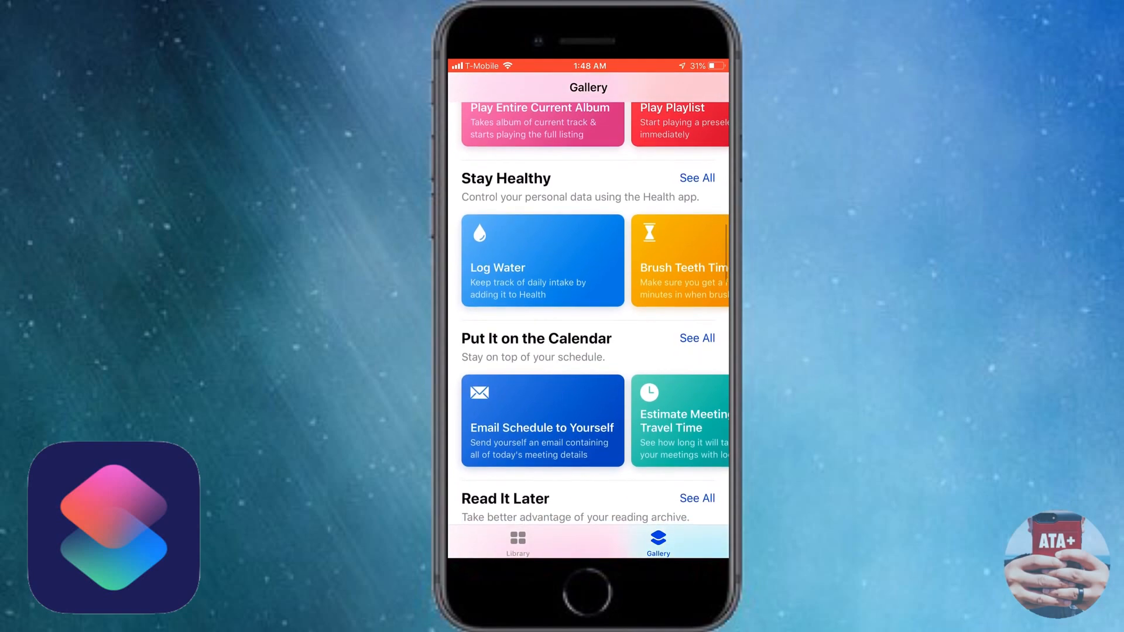
scroll(down, 3)
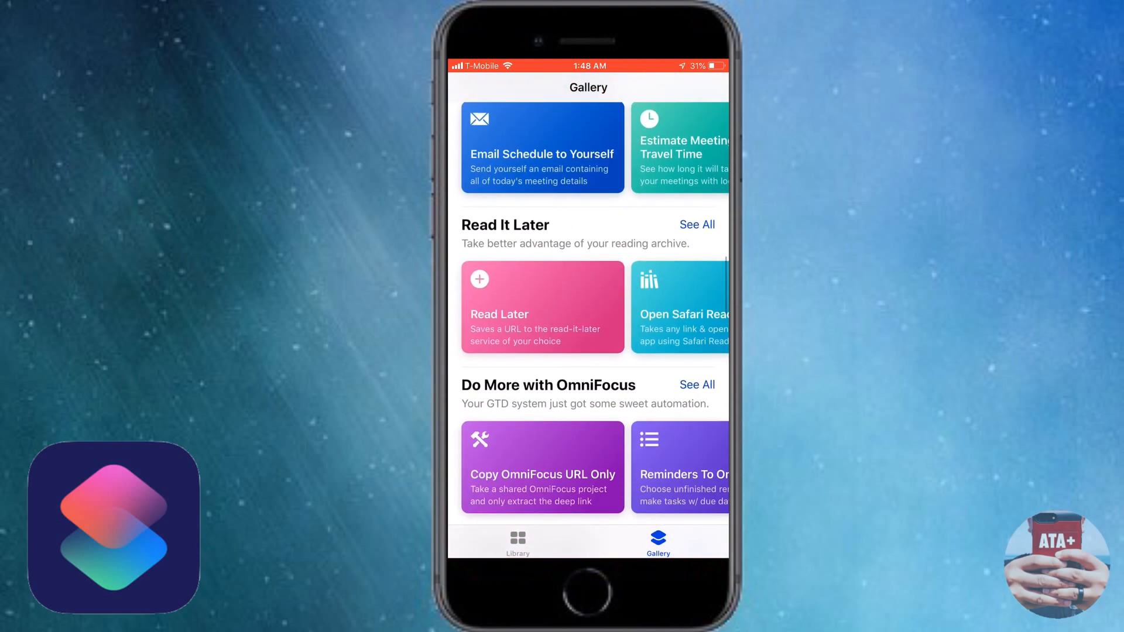
scroll(down, 3)
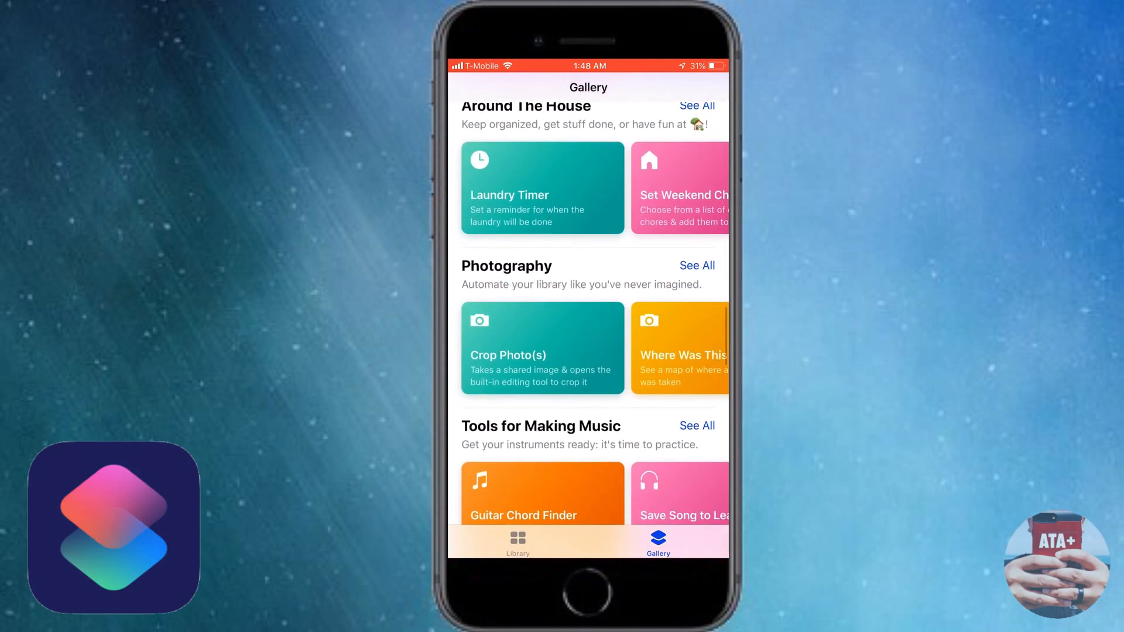
scroll(down, 3)
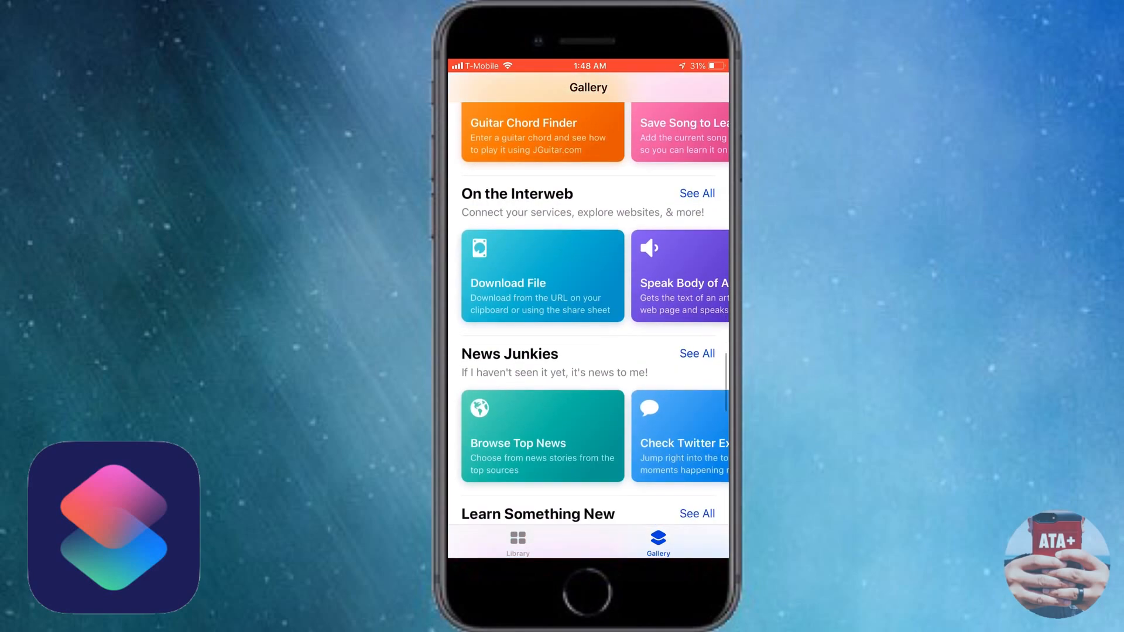
scroll(down, 3)
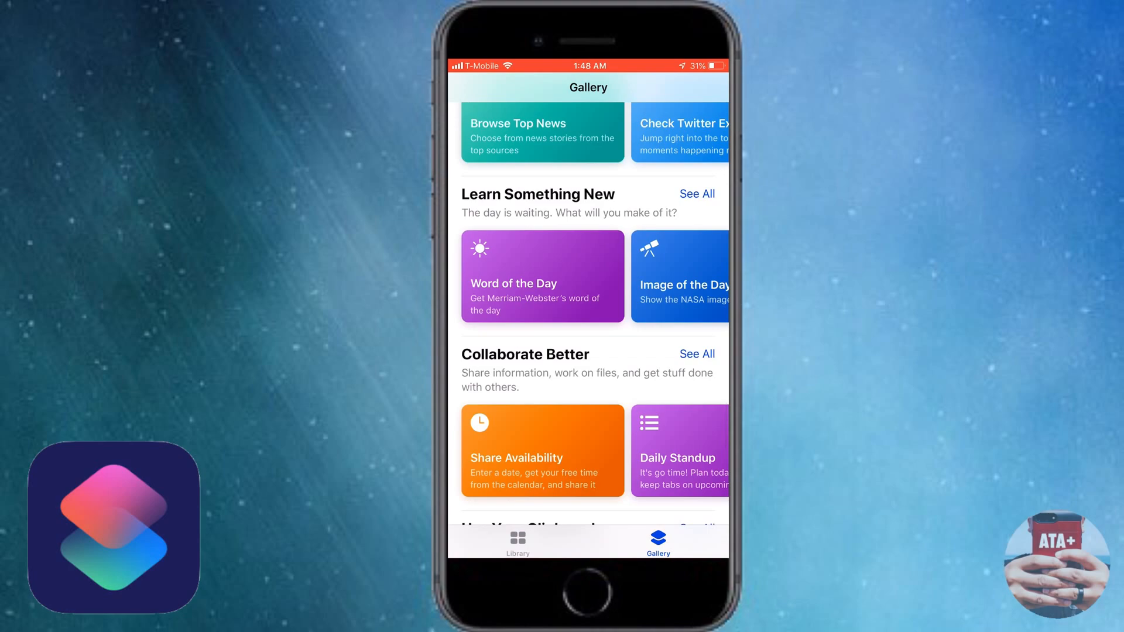
click(517, 543)
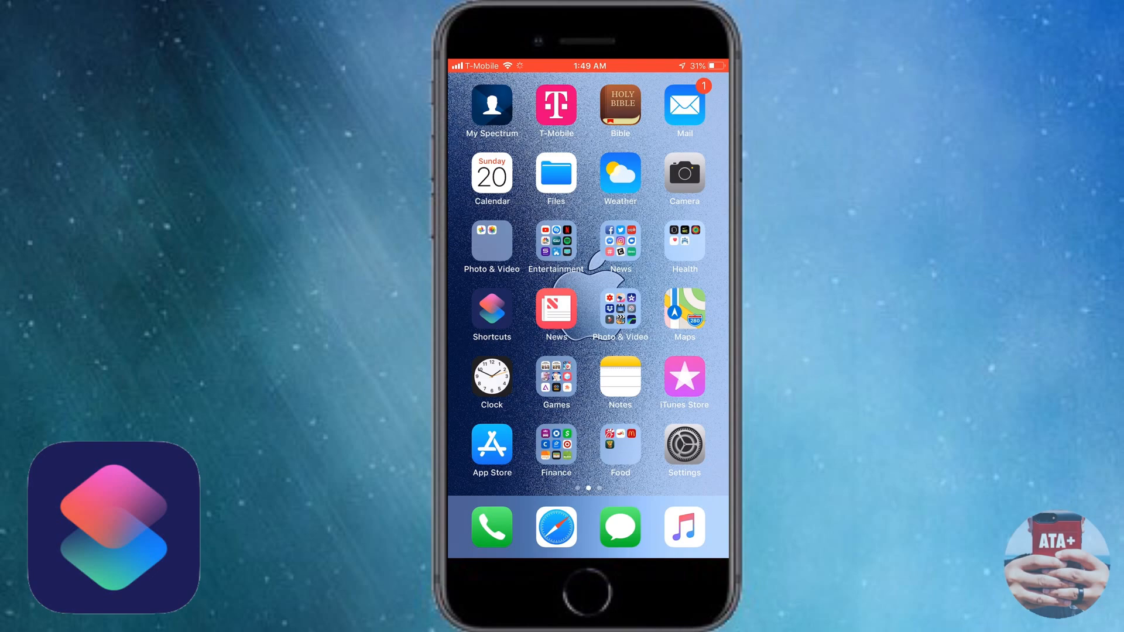
Step: Swipe right from the Home Screen to reveal the Today view widgets
scroll(right, 3)
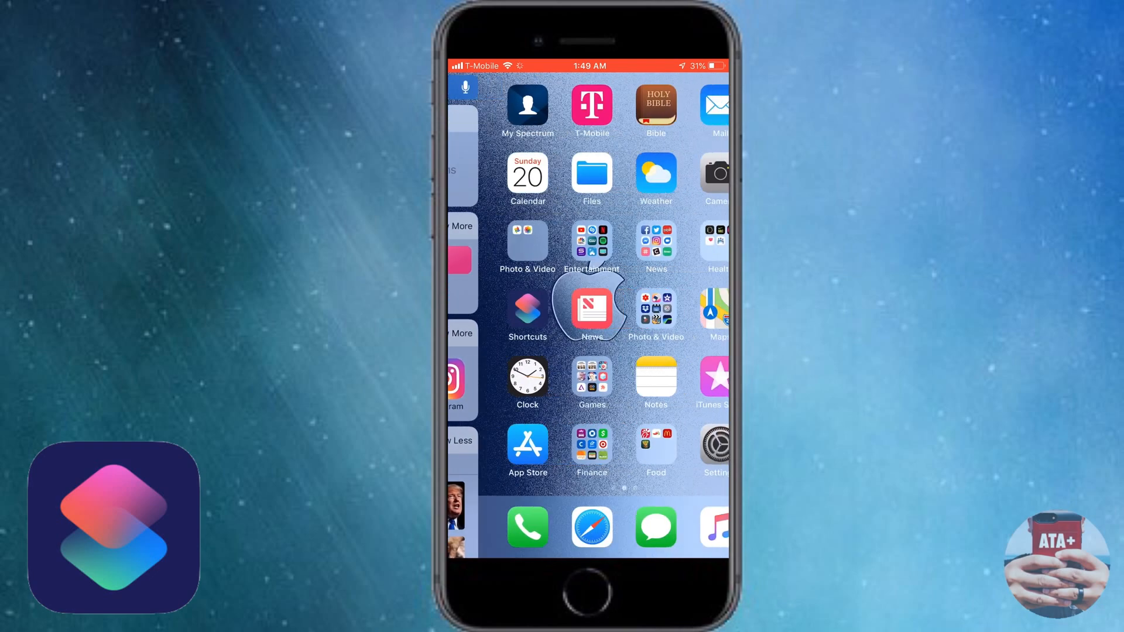